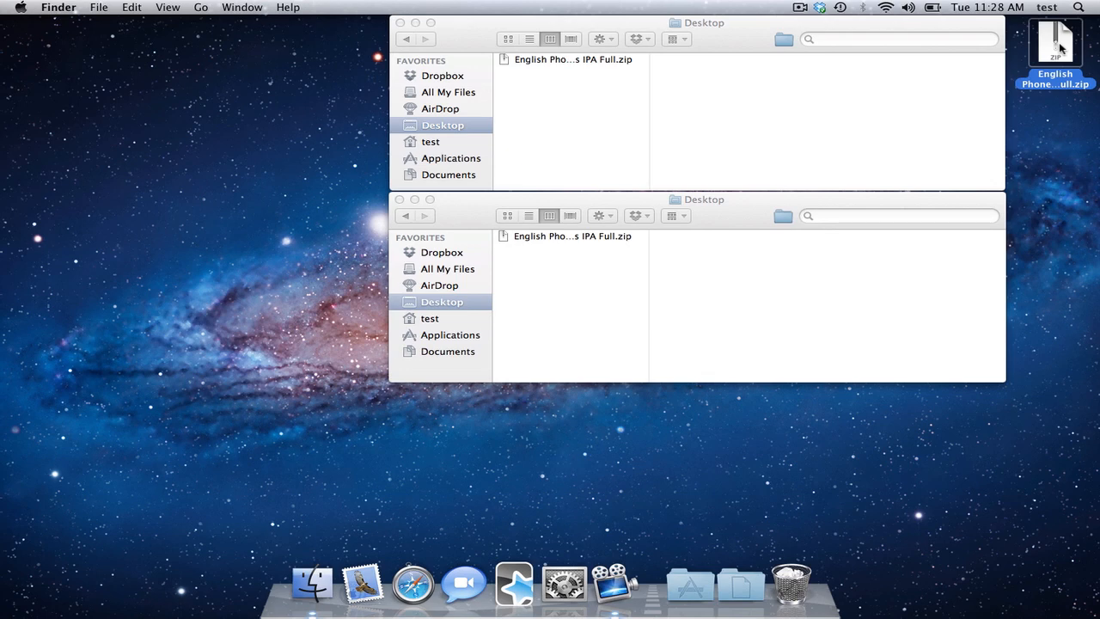
Extract the English Phonetics IPA Full zip and browse shared.anki and shared.media's mp3 files
double_click(573, 71)
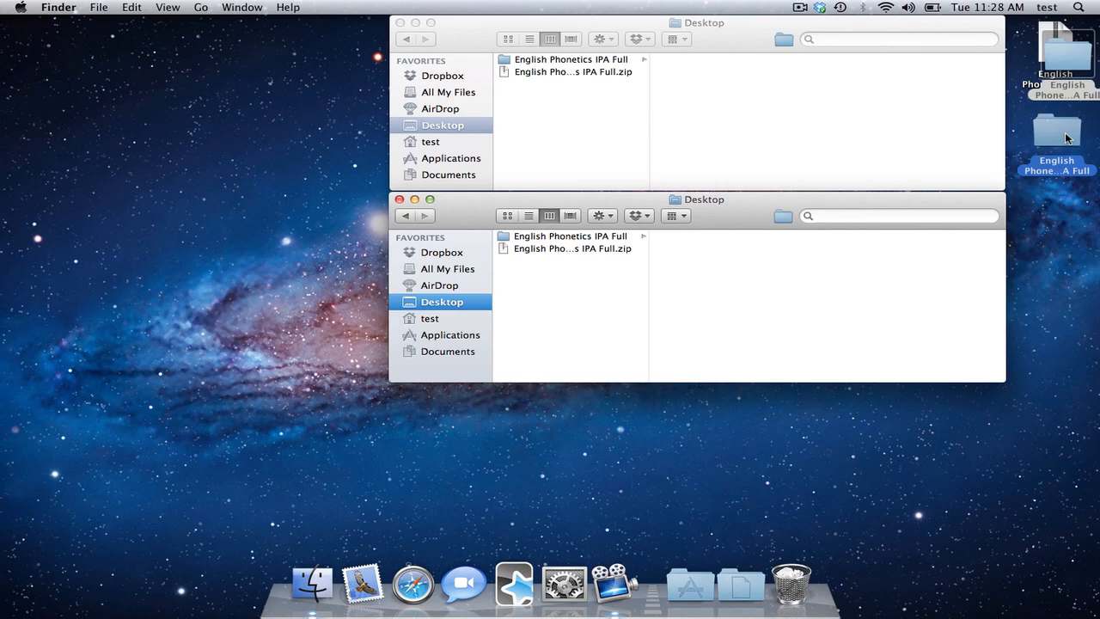
left_click(571, 59)
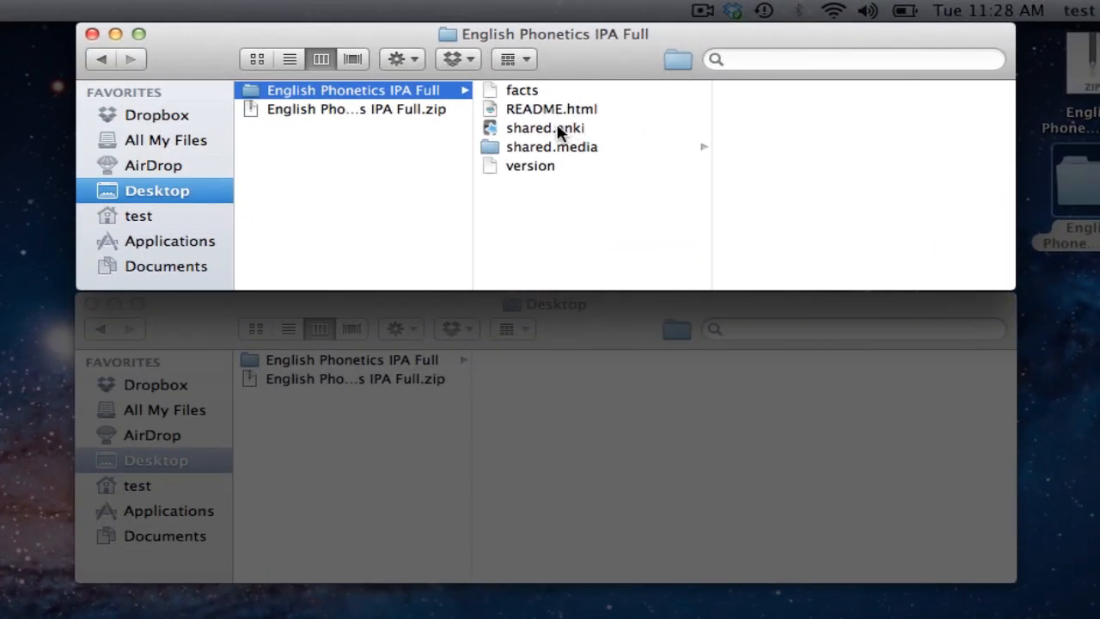
left_click(545, 127)
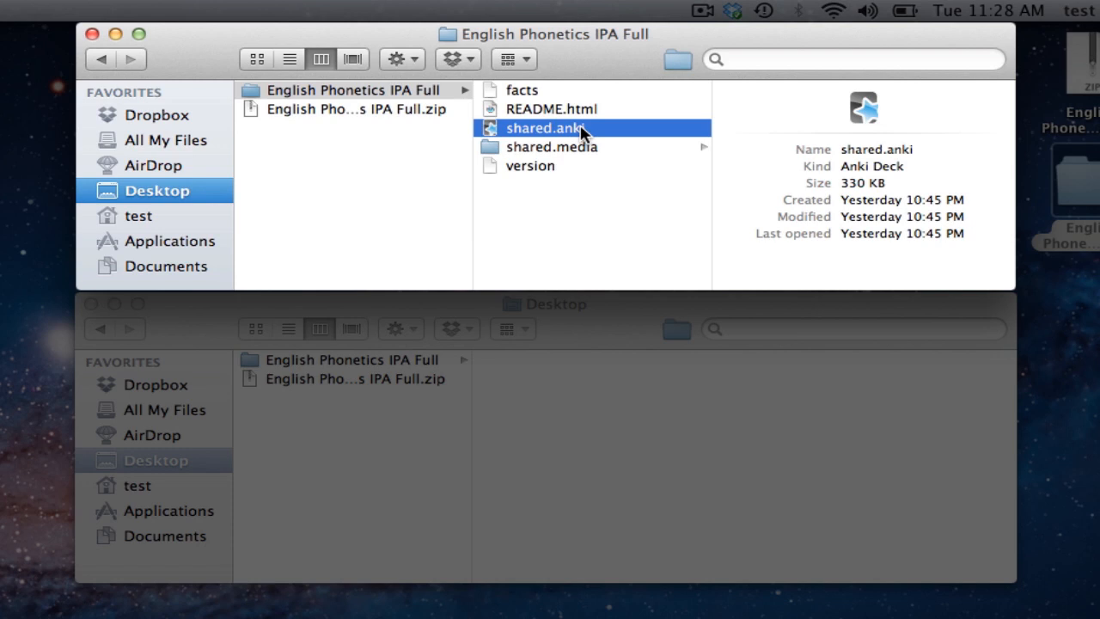
mouse_move(563, 155)
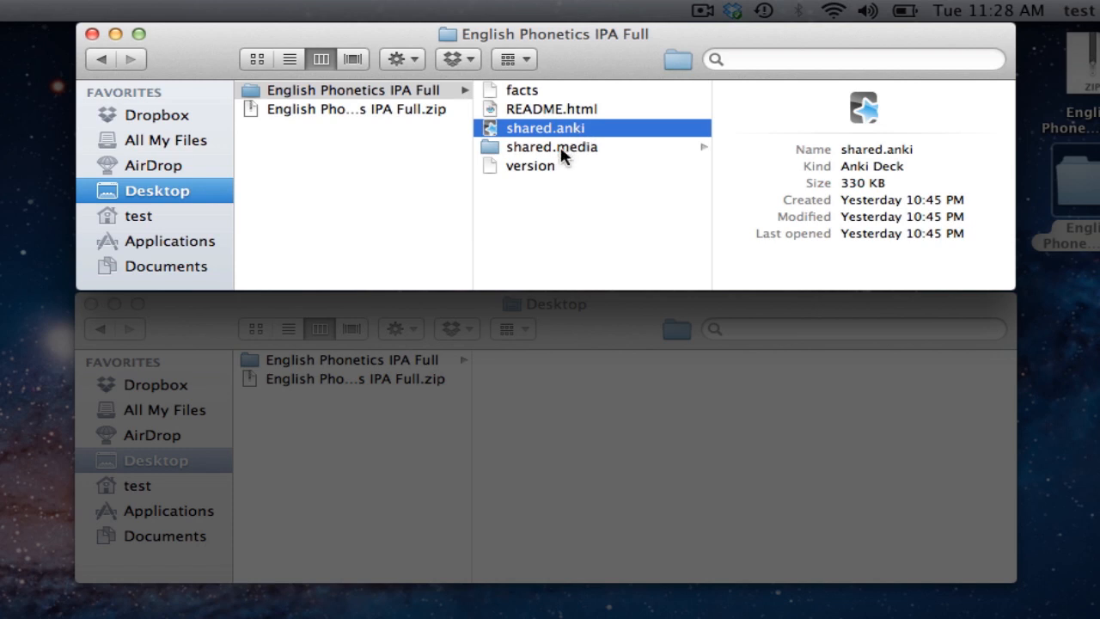
left_click(551, 146)
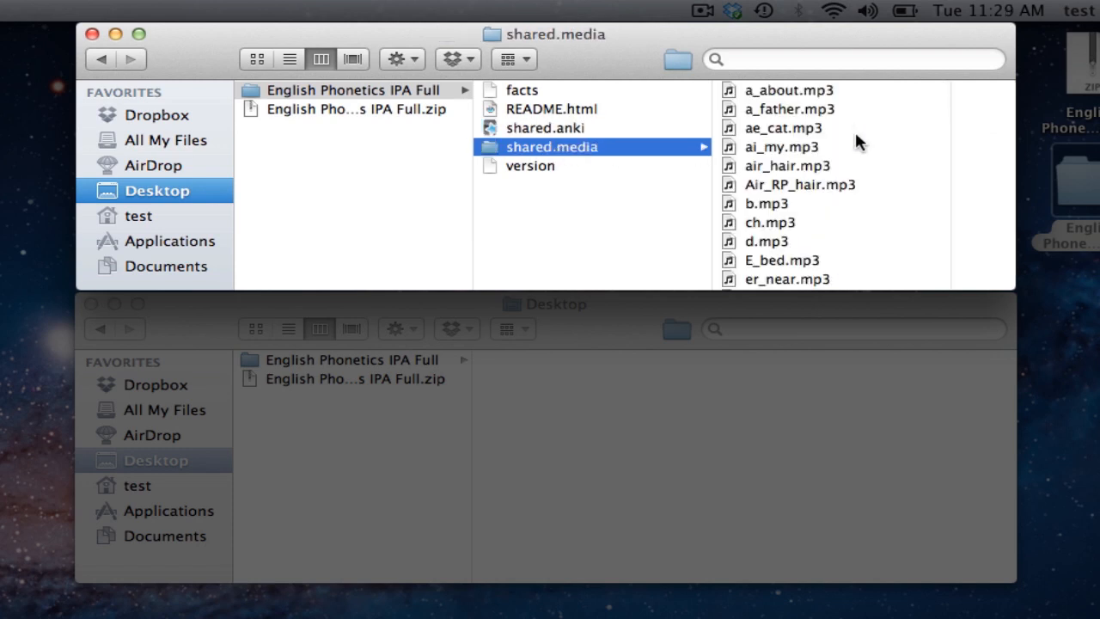
scroll("down", 3)
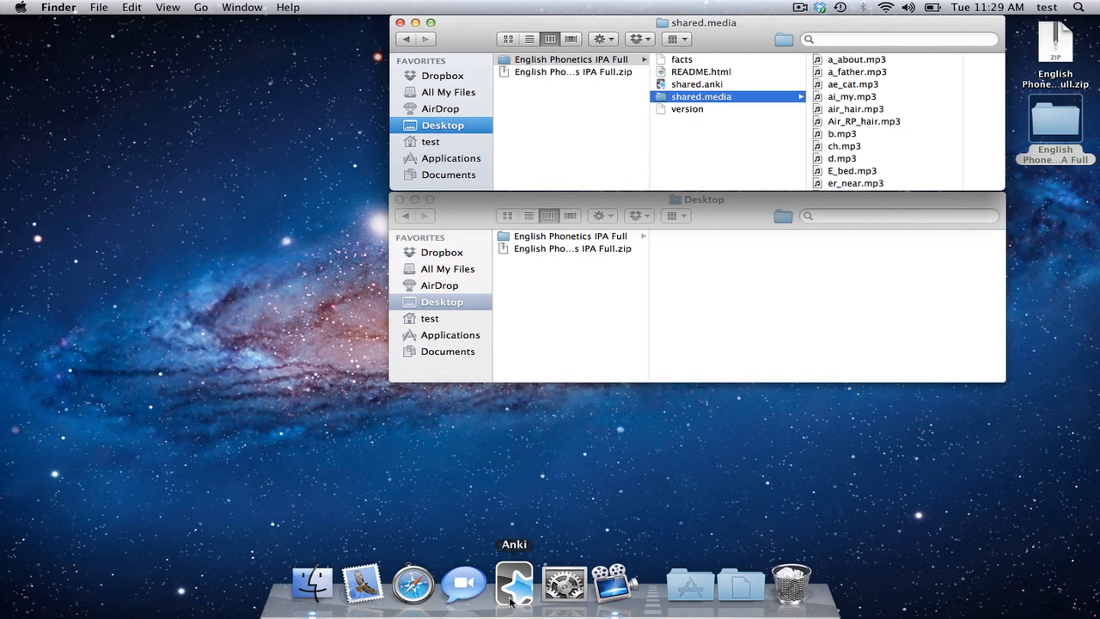
Launch Anki from the Dock to reach the Deck with Dropbox Synching deck list
left_click(514, 584)
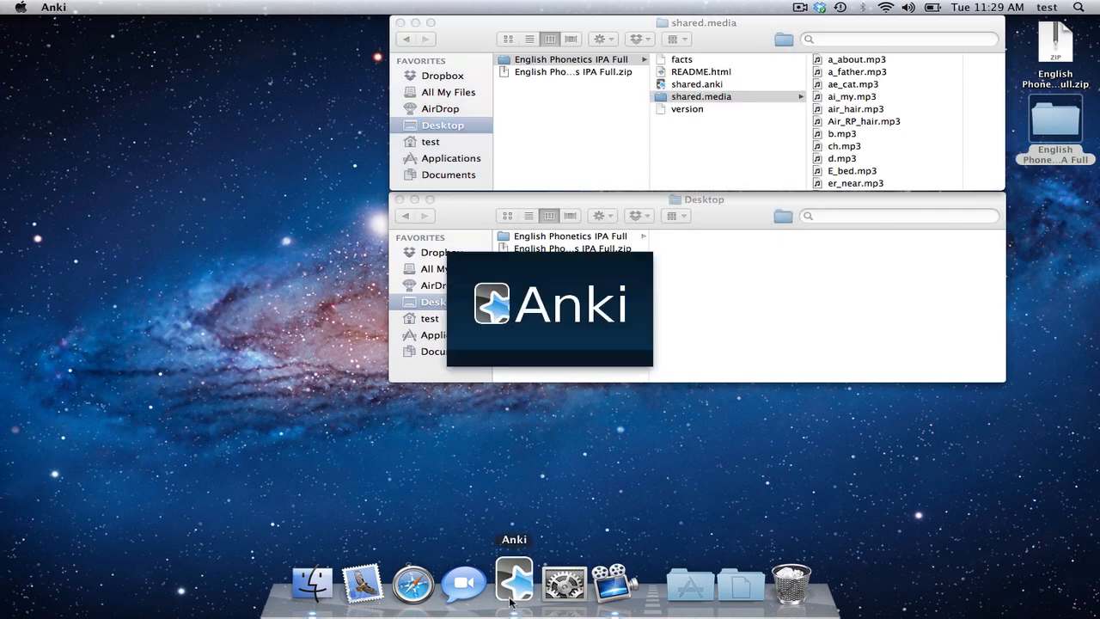
left_click(513, 580)
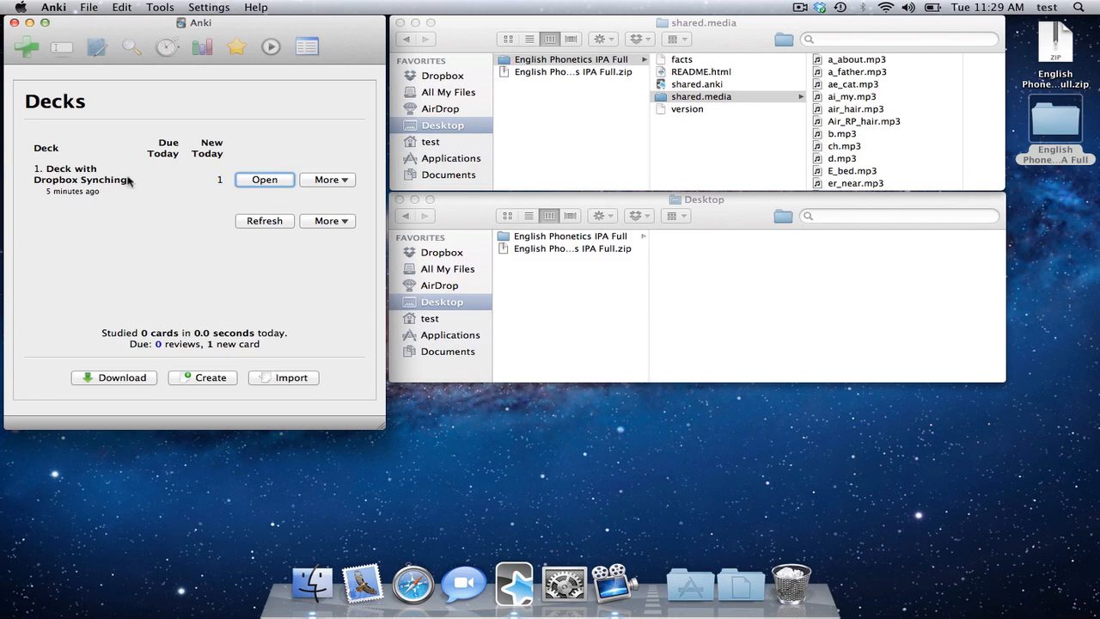
mouse_move(232, 325)
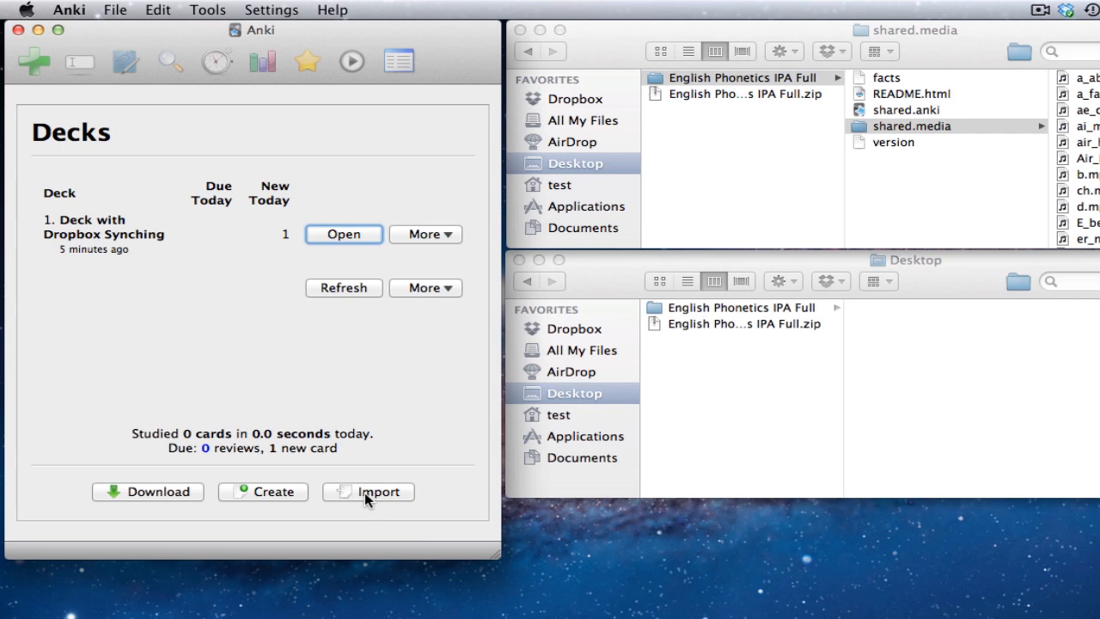
Start an import and name the new deck 'English Pronunciation'
left_click(376, 490)
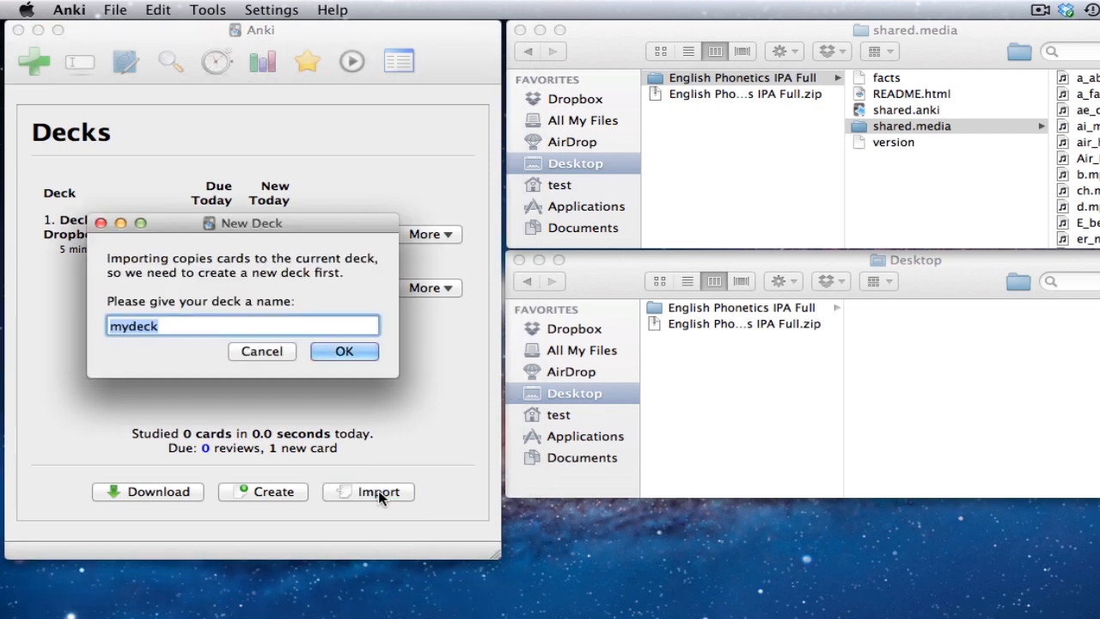
mouse_move(199, 340)
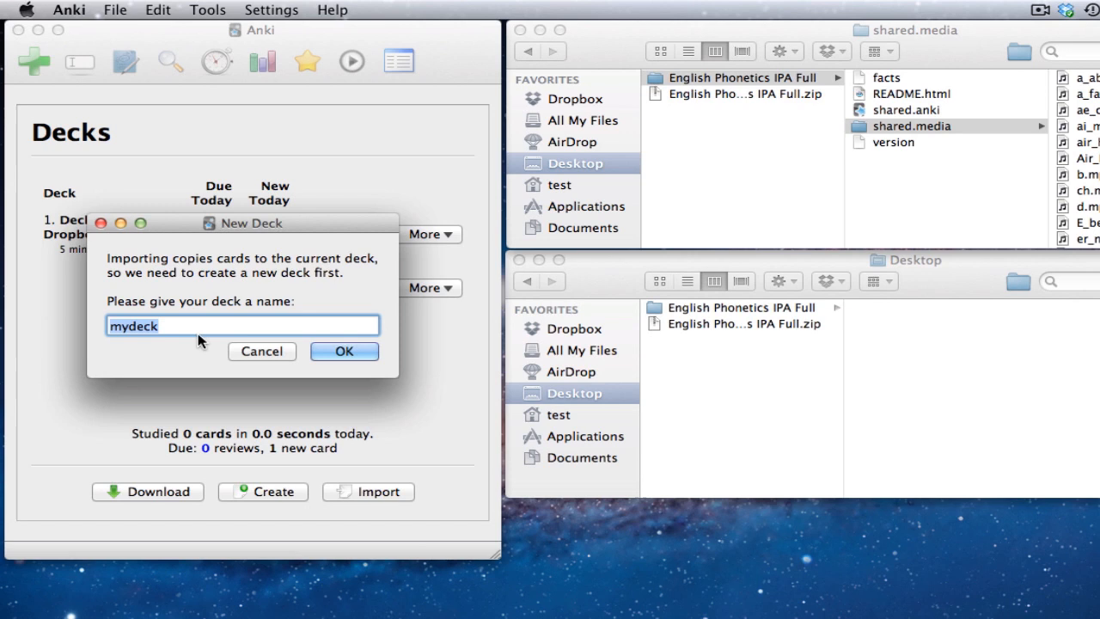
type("English Pronunciat")
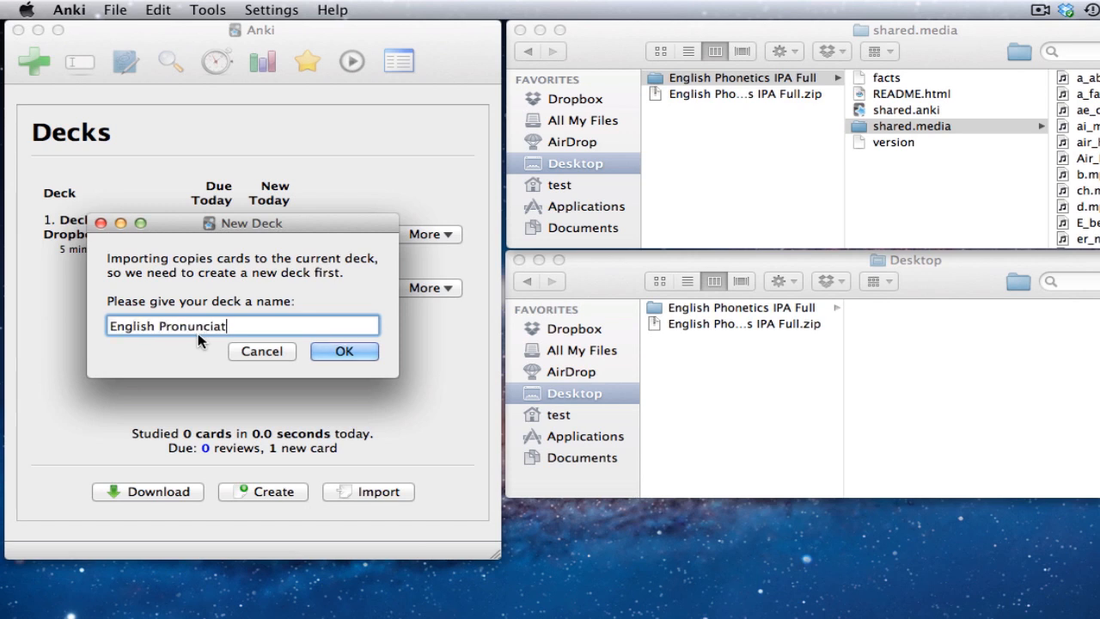
left_click(344, 350)
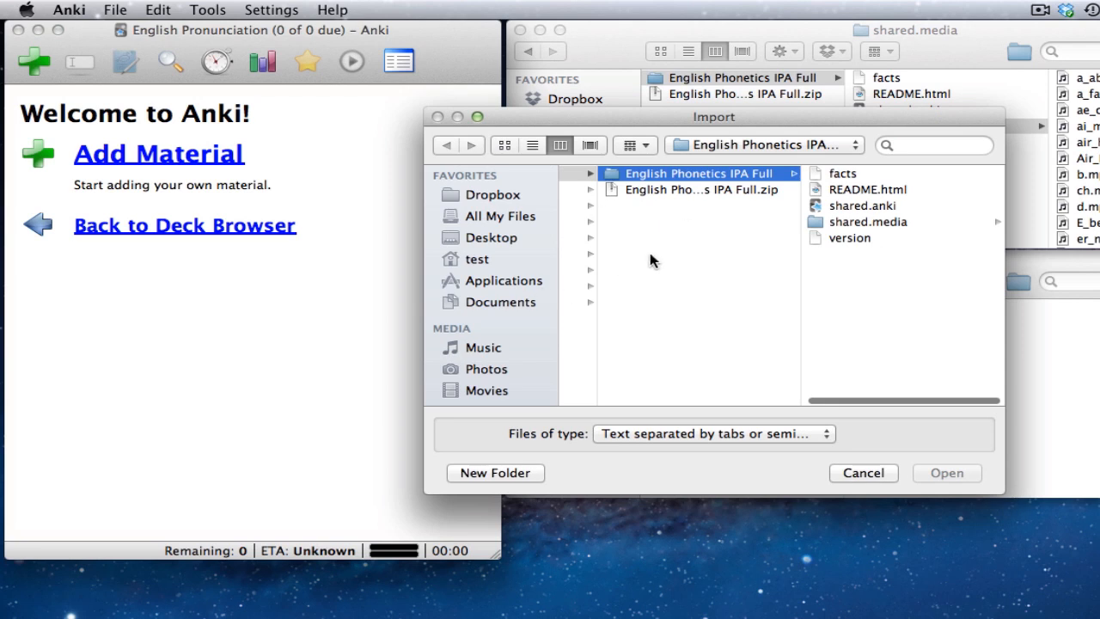
mouse_move(469, 245)
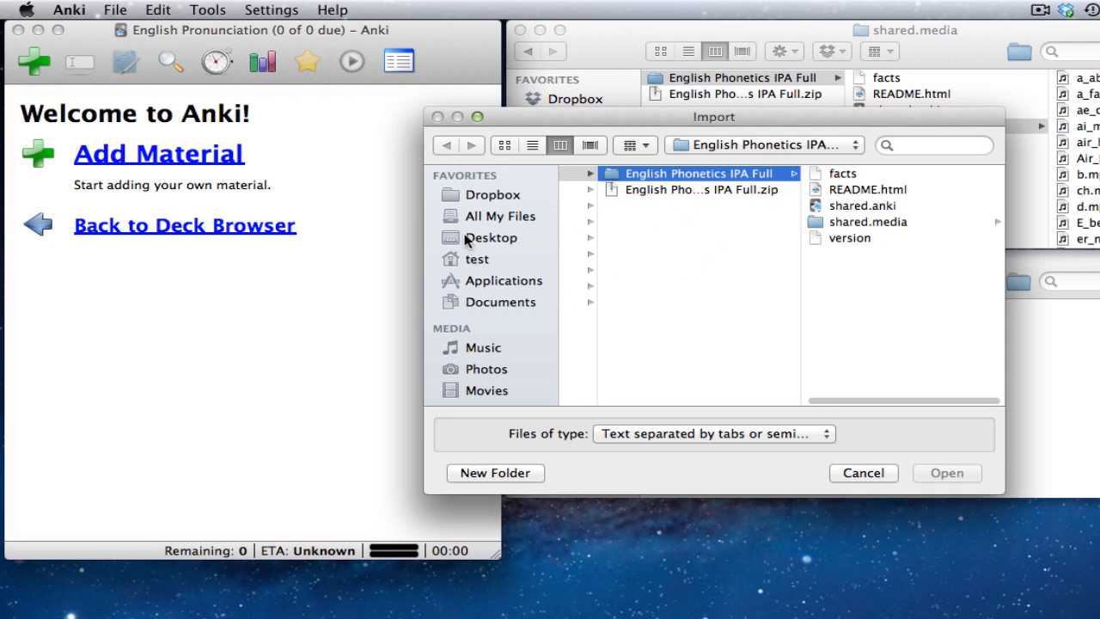
Import shared.anki into English Pronunciation, adding 71 facts, and close the report
left_click(491, 238)
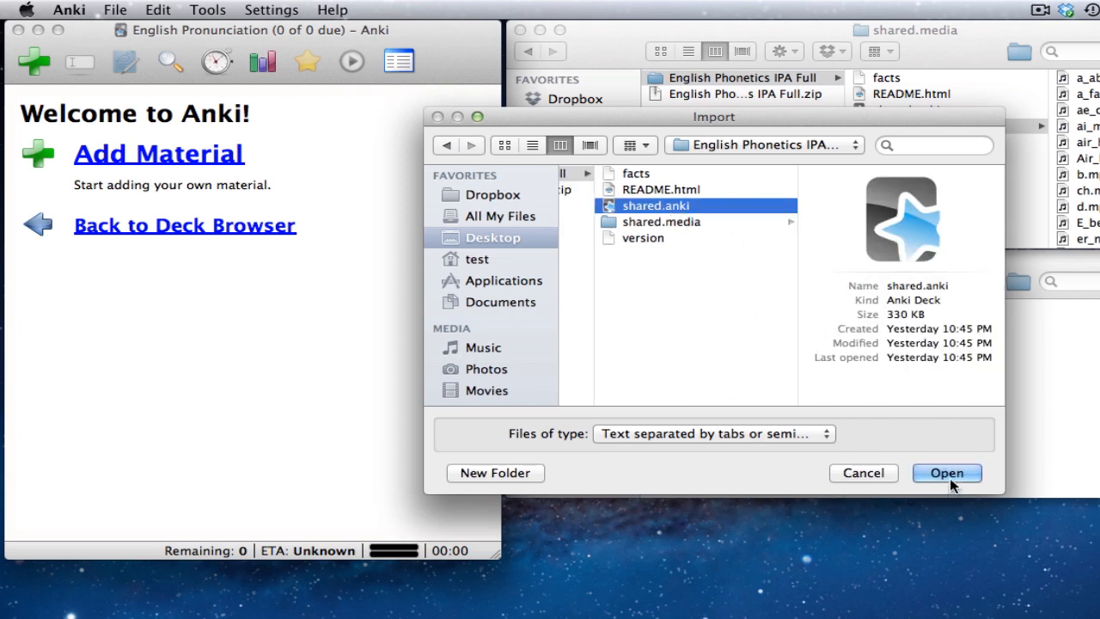
left_click(946, 473)
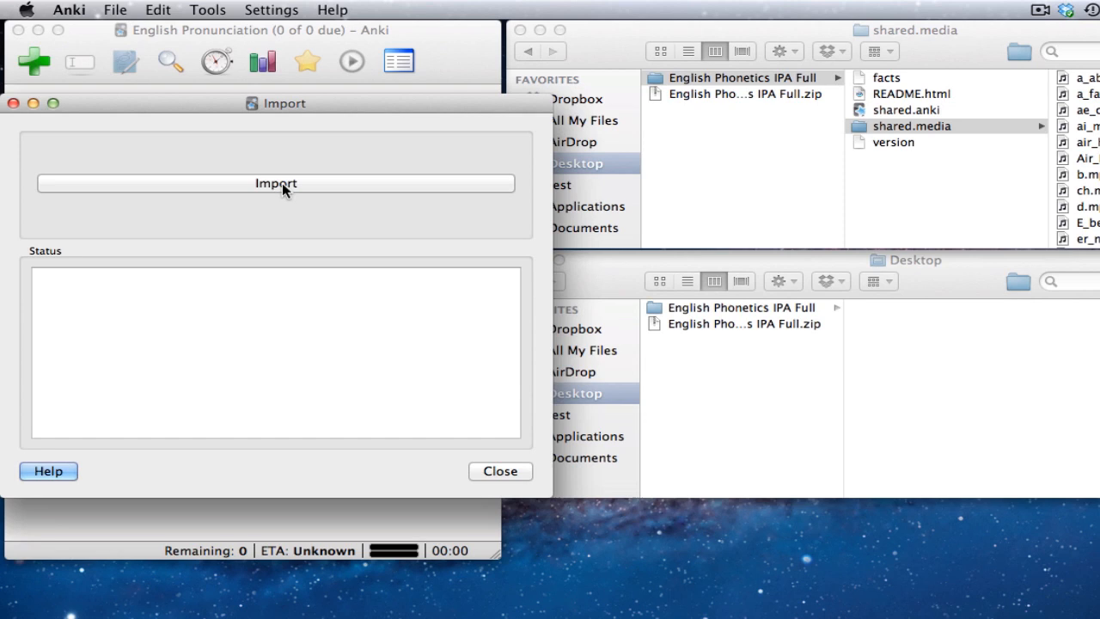
left_click(275, 183)
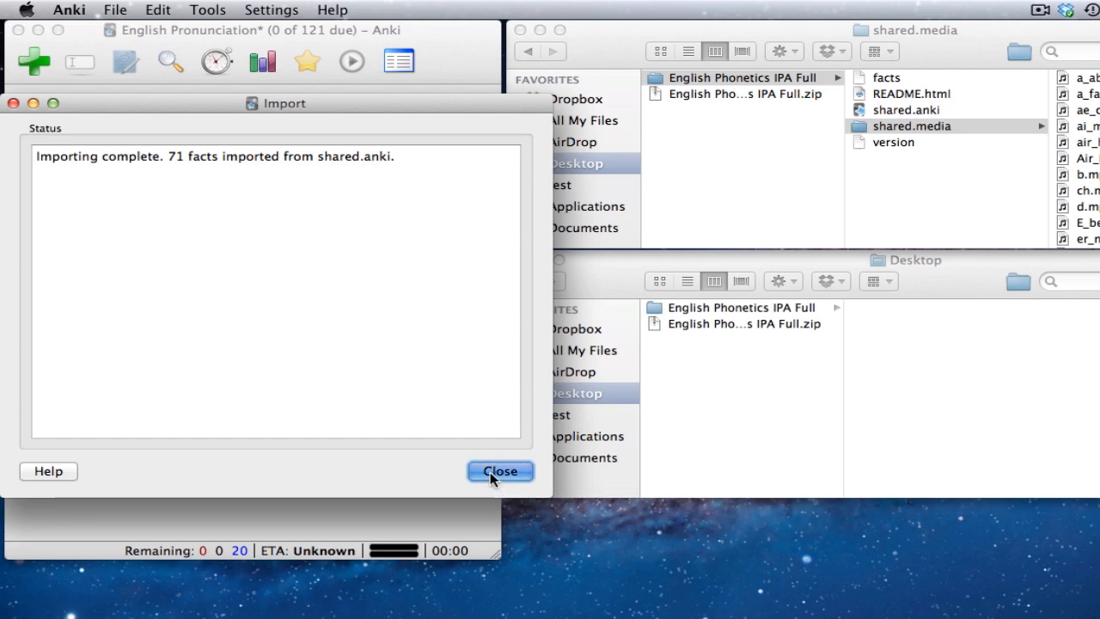
left_click(500, 471)
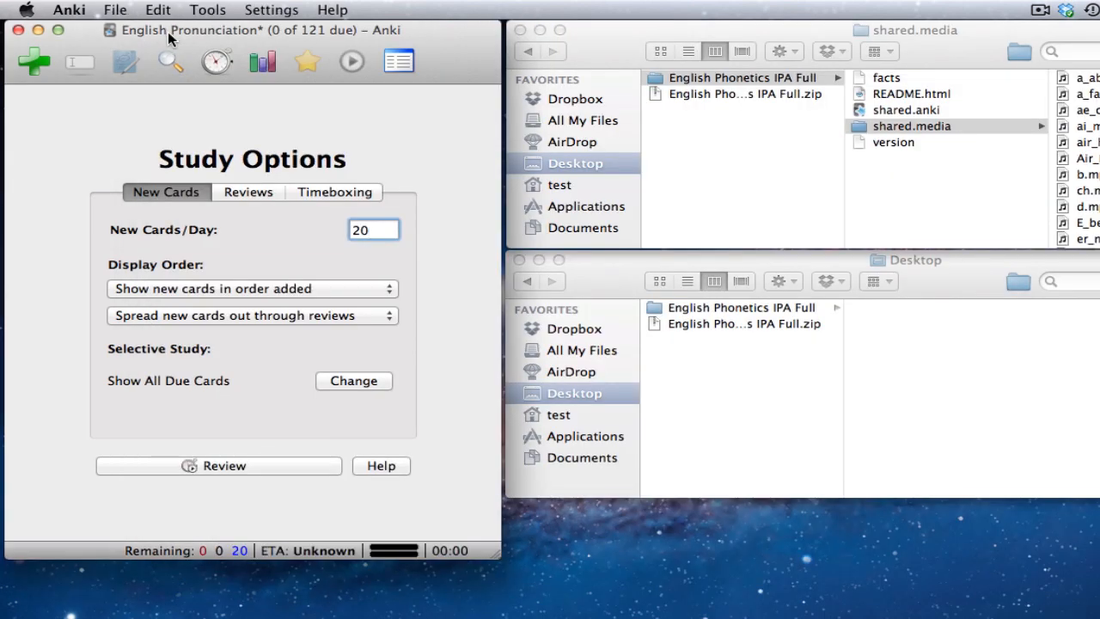
mouse_move(240, 472)
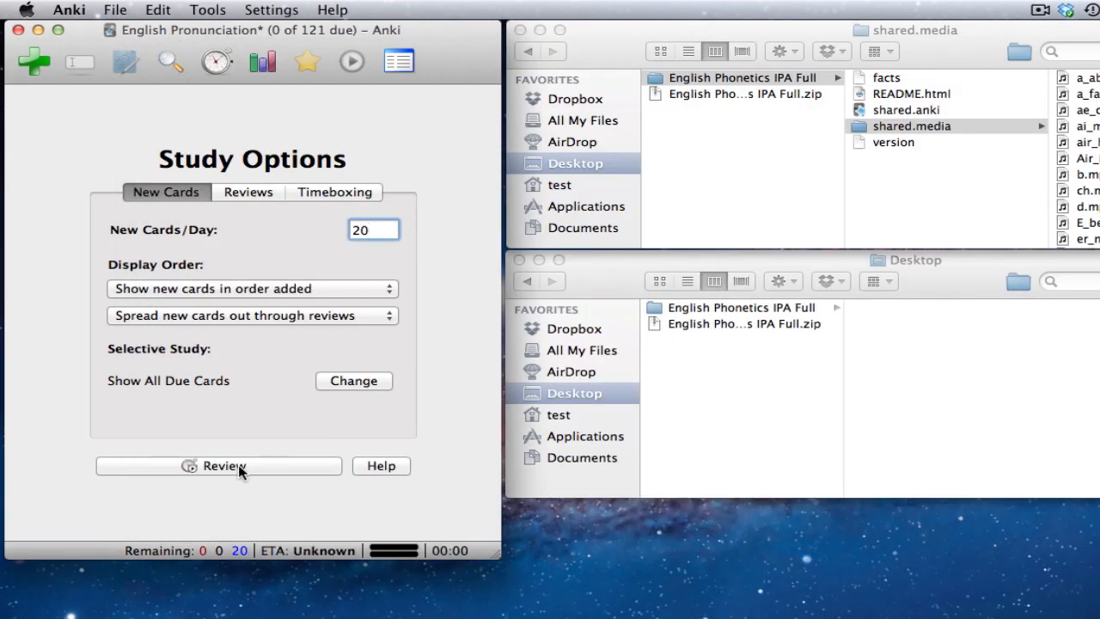
Review English Pronunciation and reveal the /p/ card's answer with pen, spin, tip
left_click(219, 465)
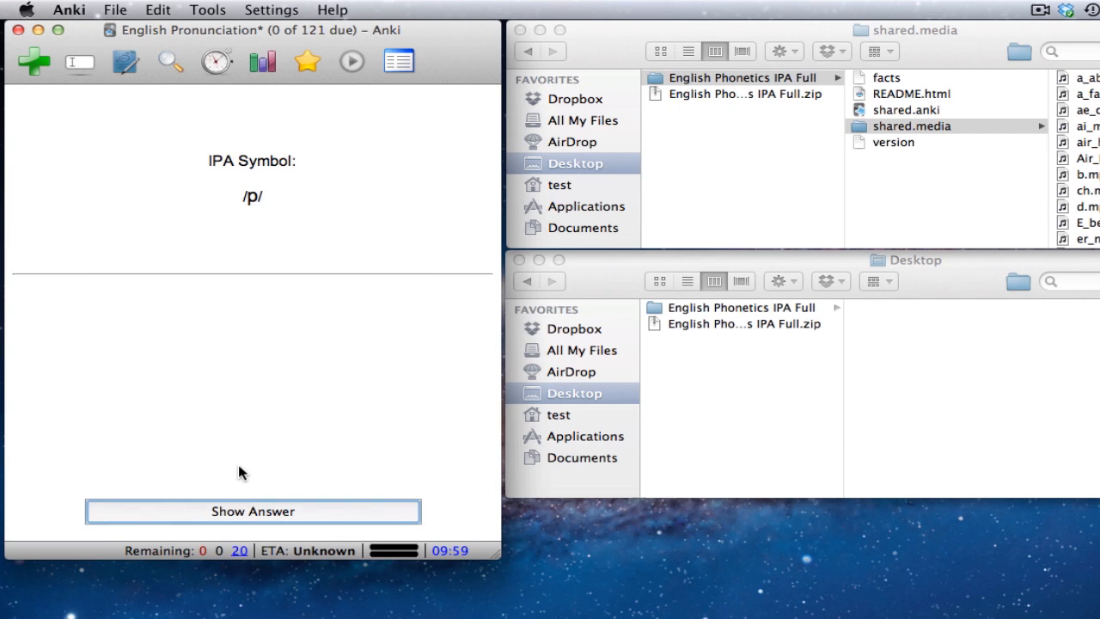
mouse_move(284, 226)
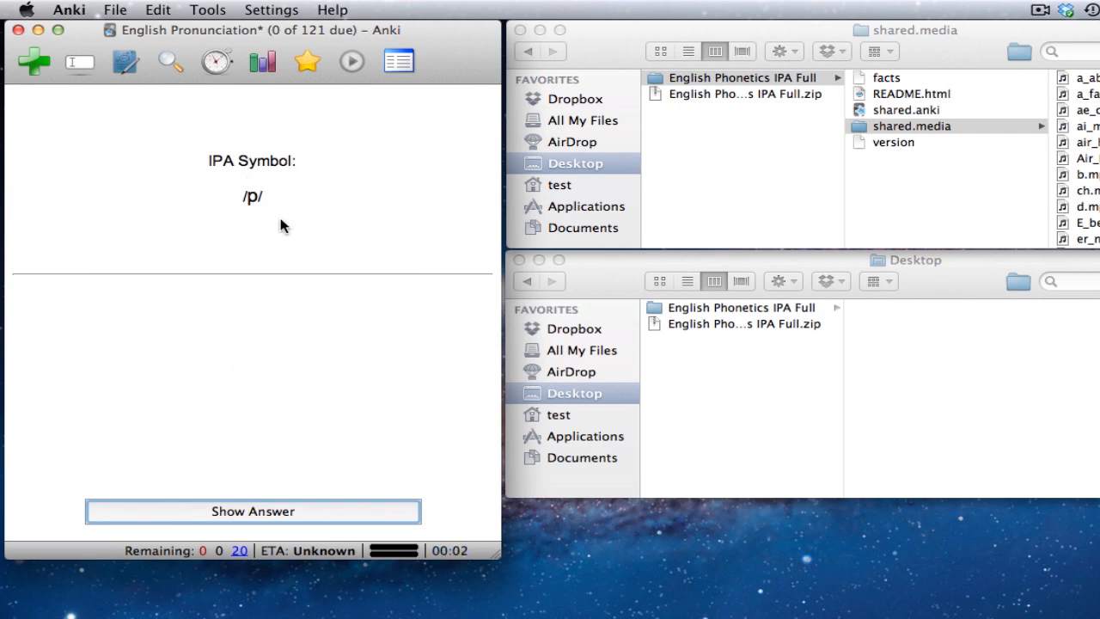
left_click(252, 511)
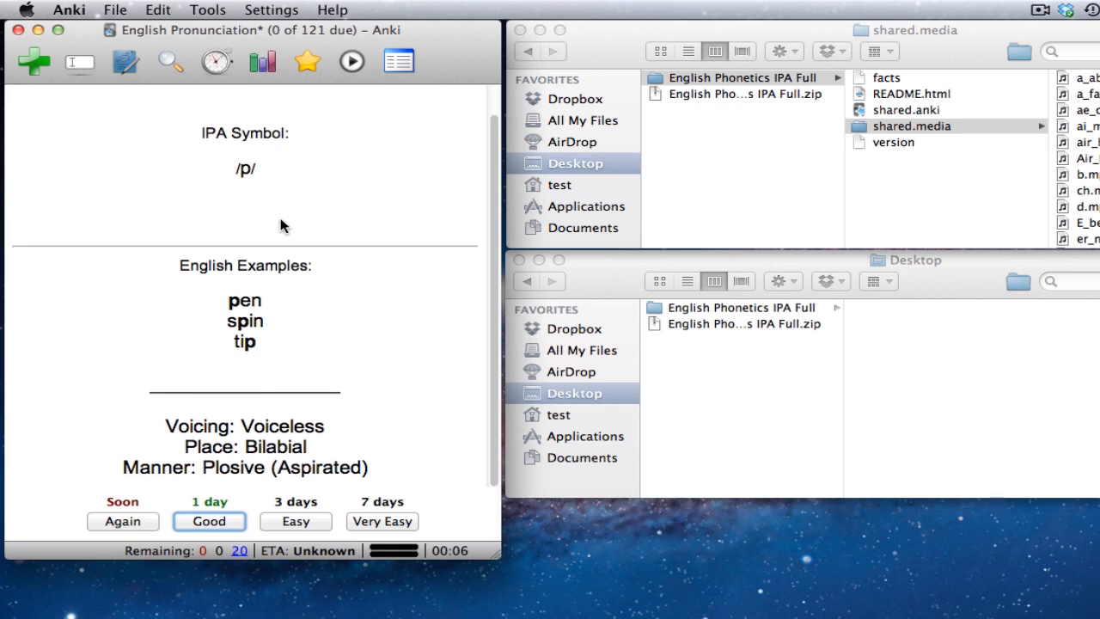
left_click(583, 457)
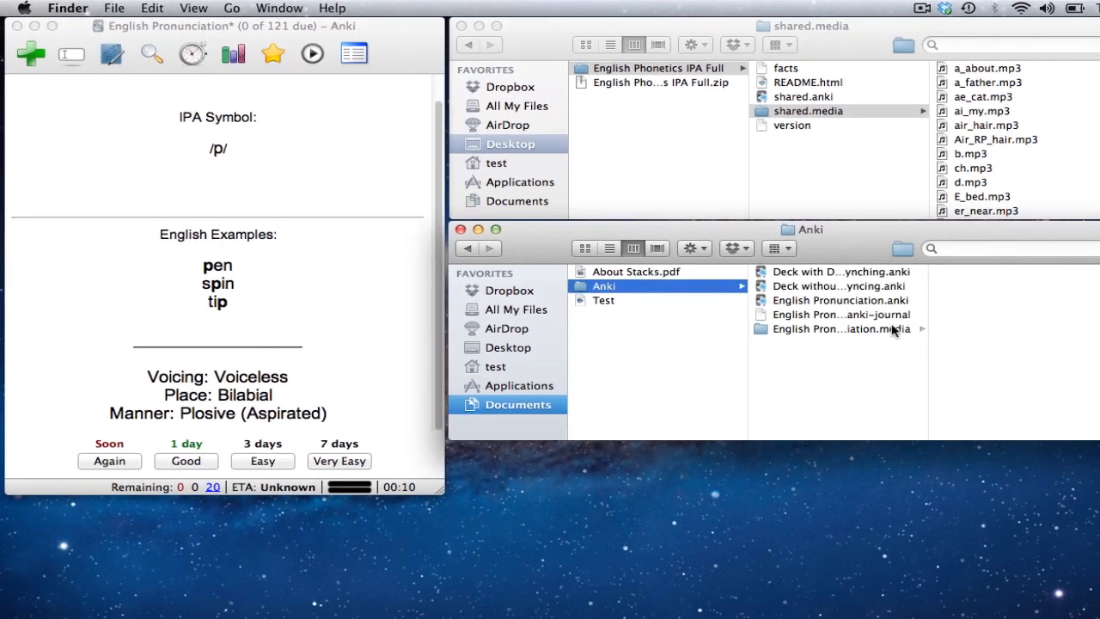
mouse_move(816, 370)
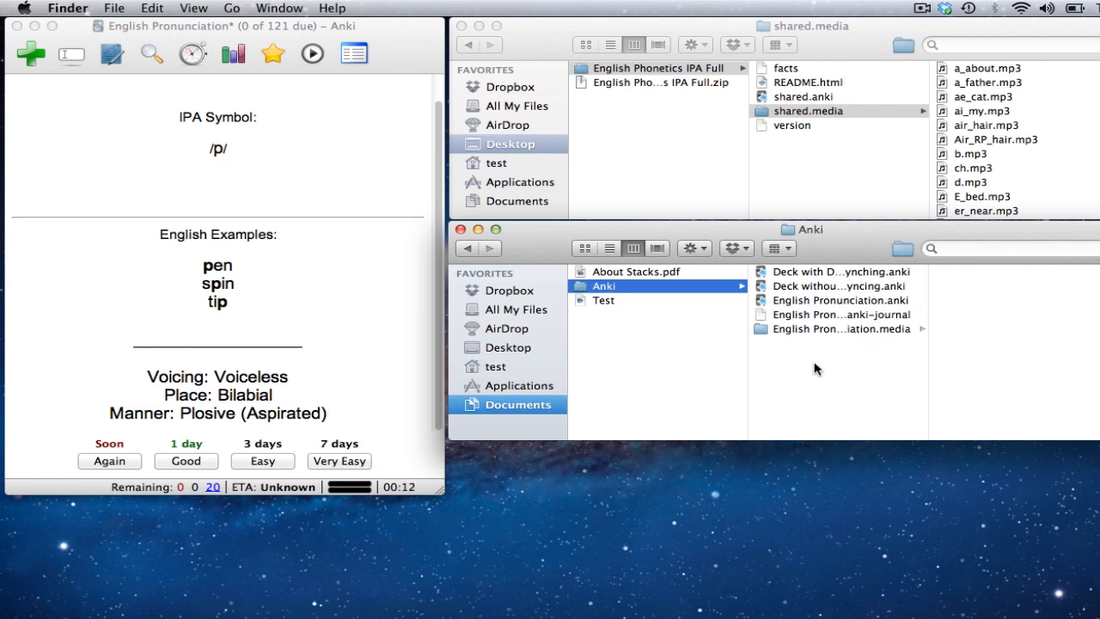
mouse_move(225, 263)
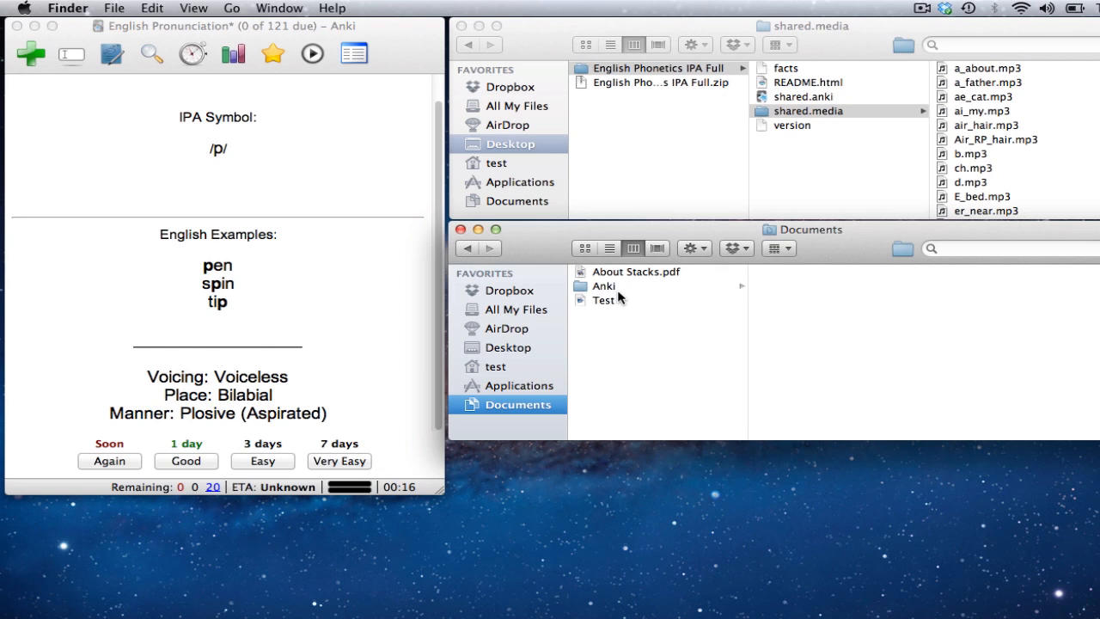
Navigate Finder to Documents/Anki/English Pronunciation.media to see its mp3 files
left_click(604, 285)
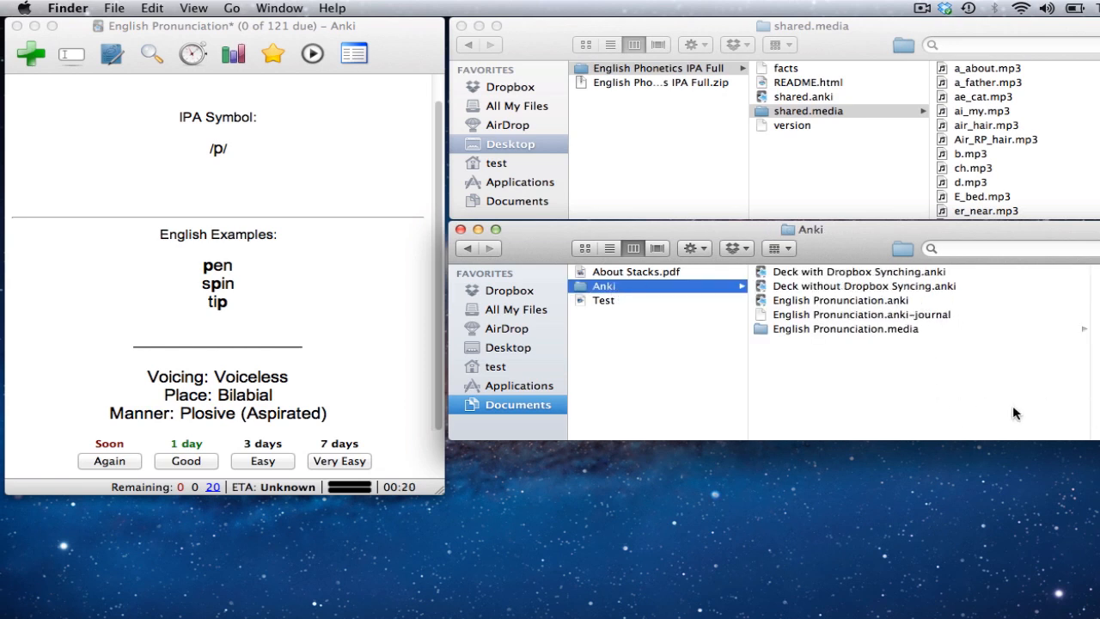
left_click(846, 329)
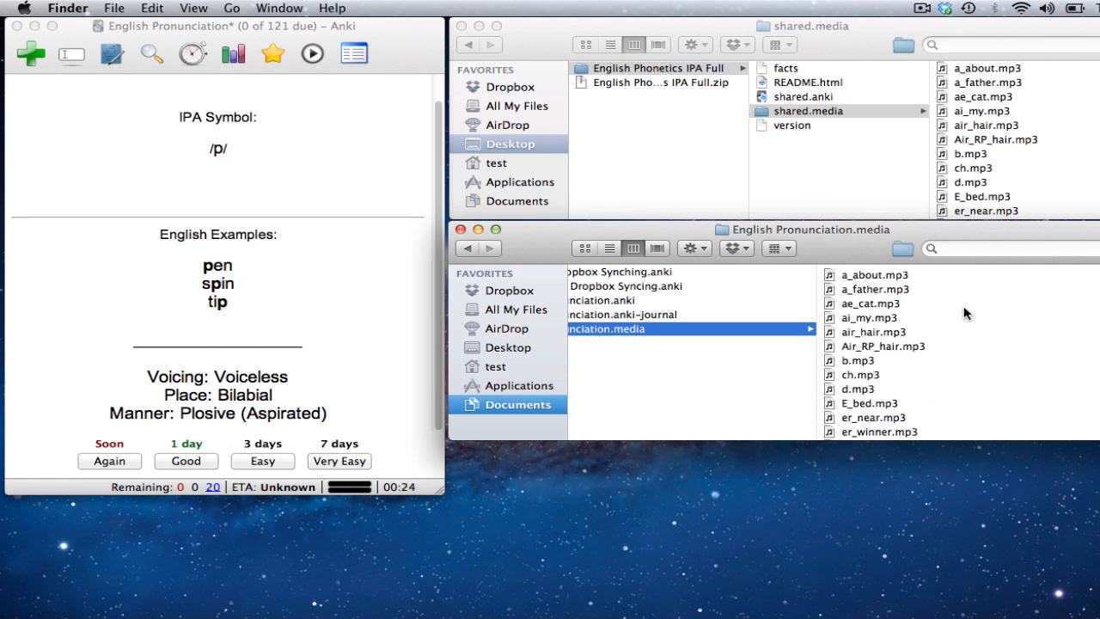
left_click(353, 53)
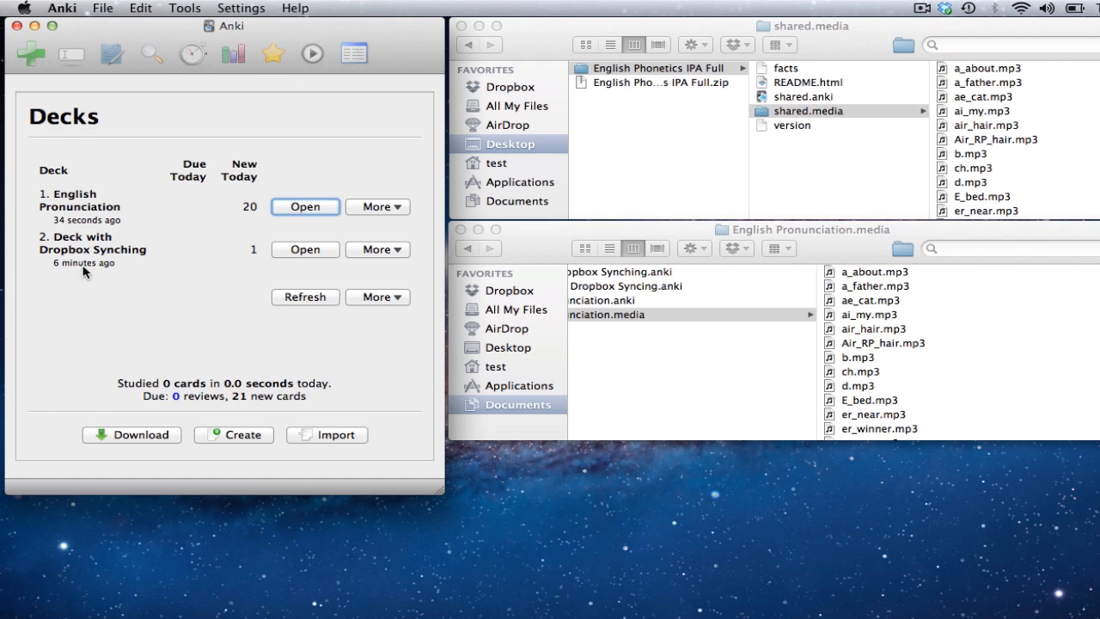
mouse_move(305, 249)
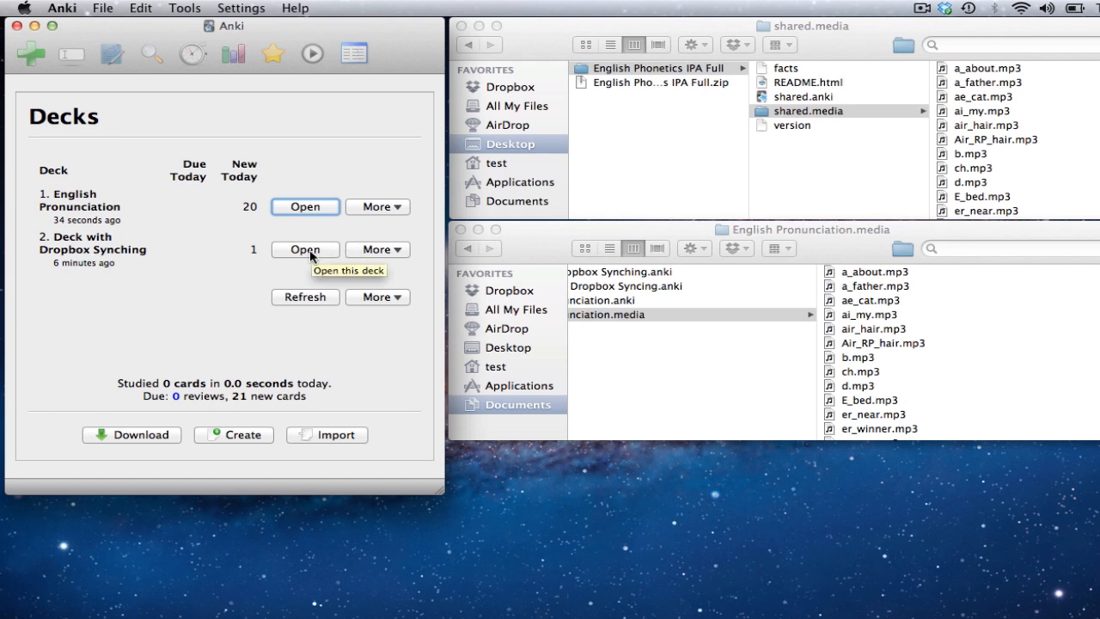
Browse the second Finder window into Dropbox's Public folder
left_click(508, 290)
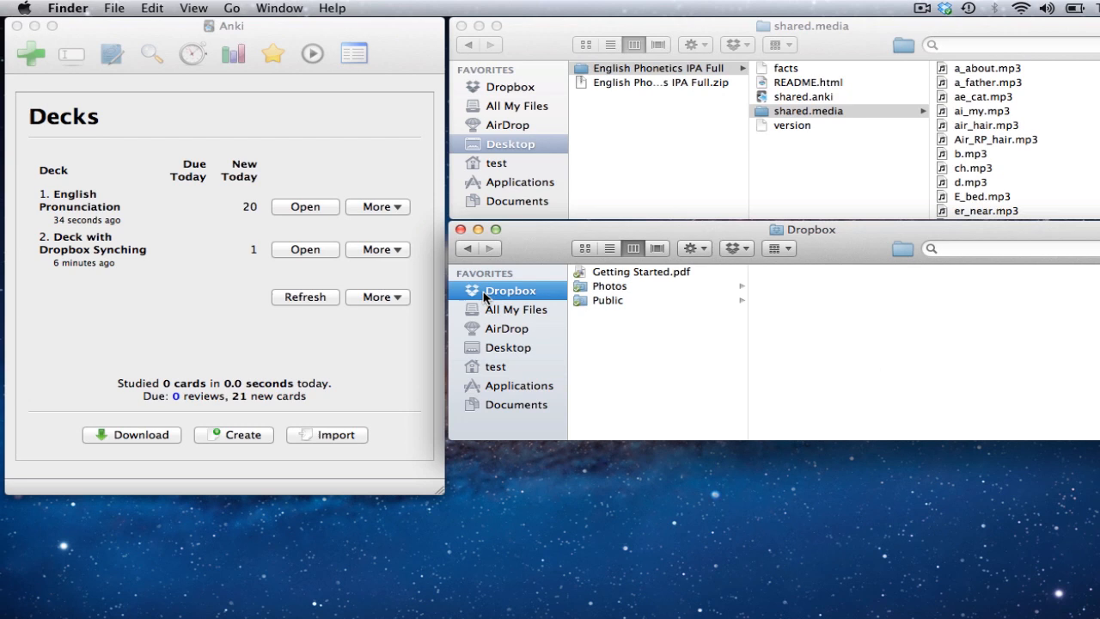
left_click(607, 300)
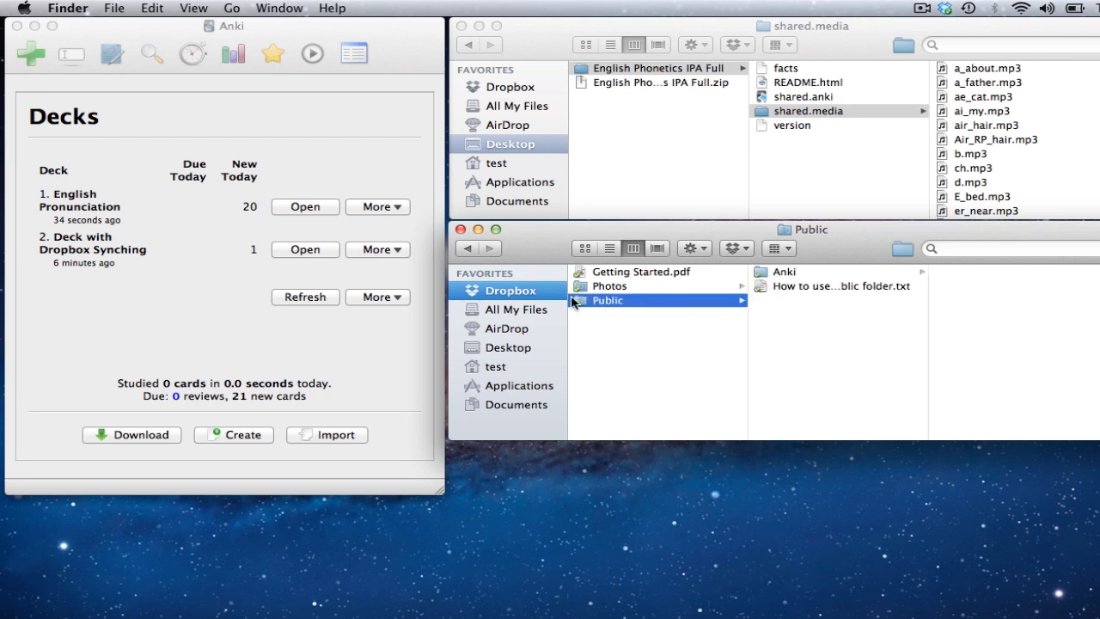
mouse_move(515, 291)
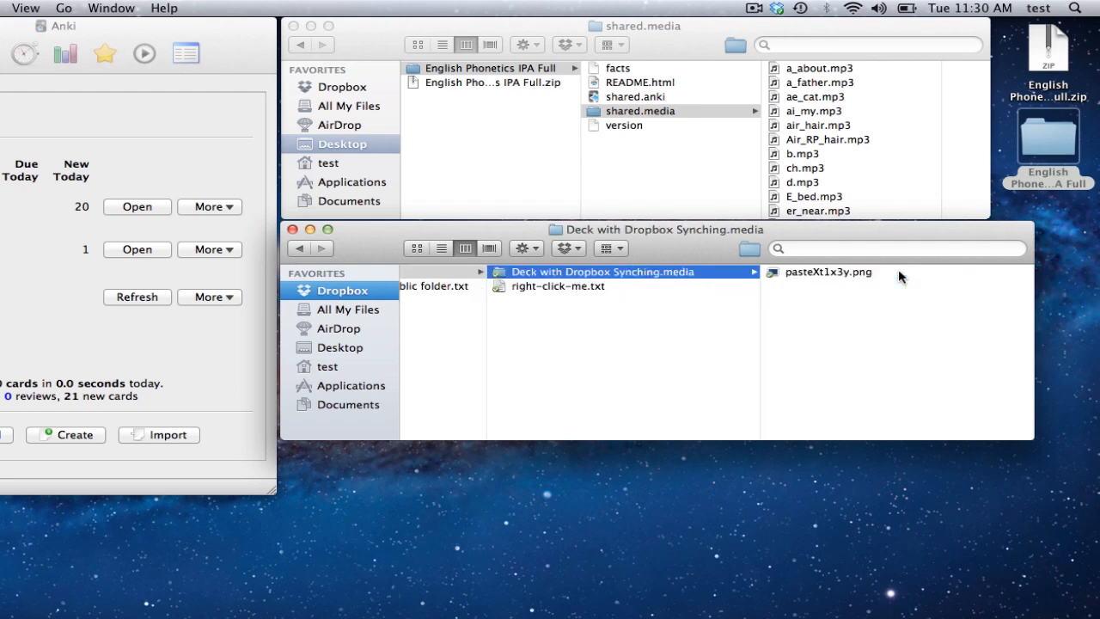
mouse_move(129, 247)
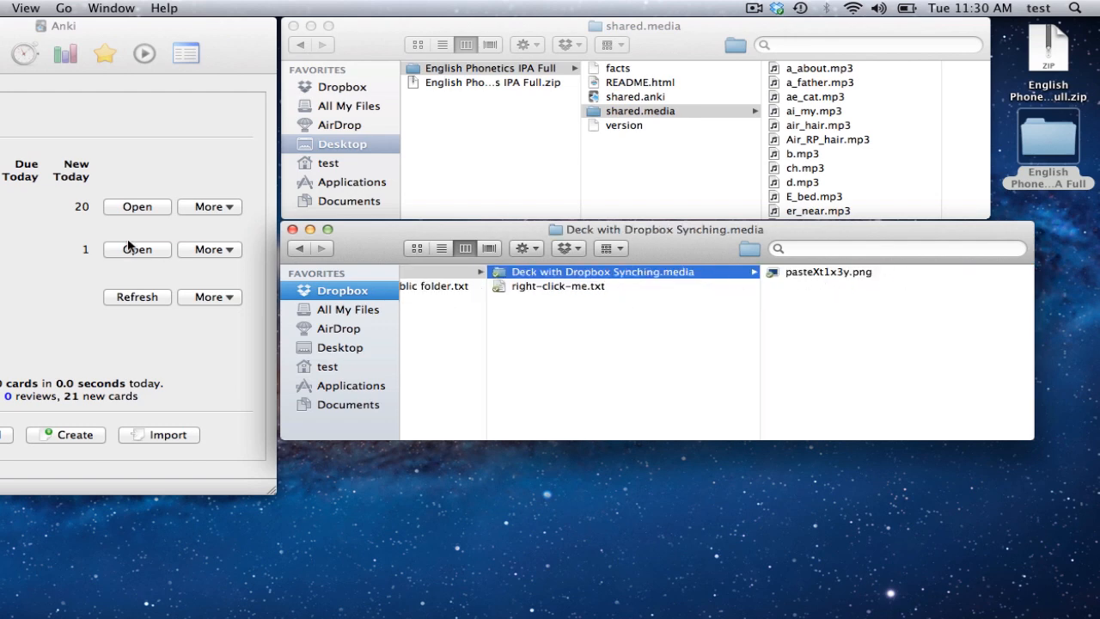
Open Deck with Dropbox Synching and start File > Import from its menu
left_click(137, 249)
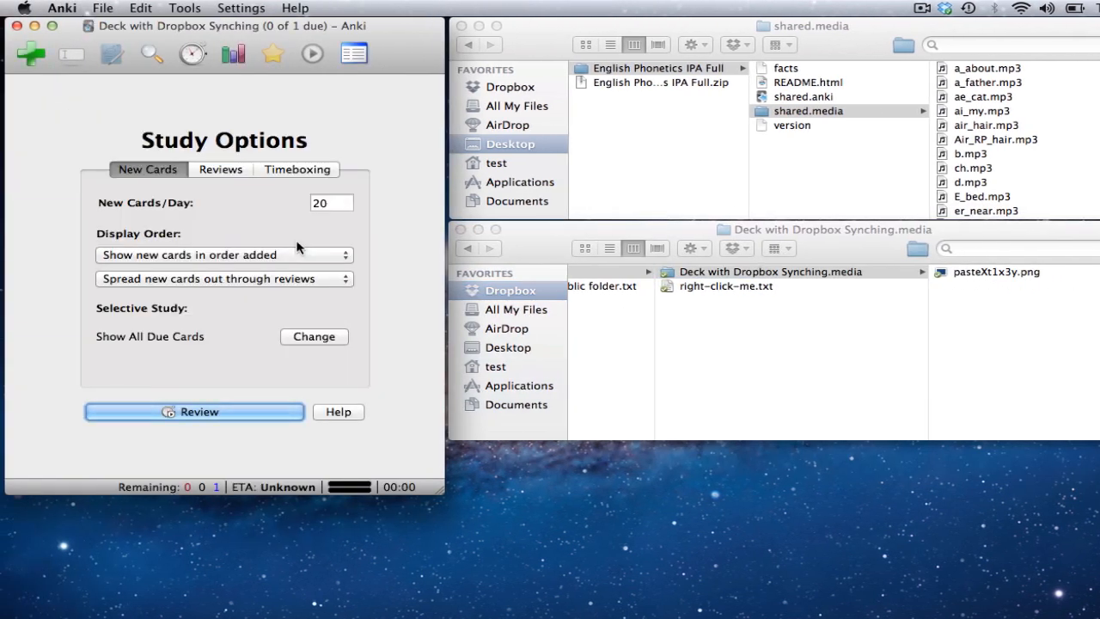
mouse_move(230, 97)
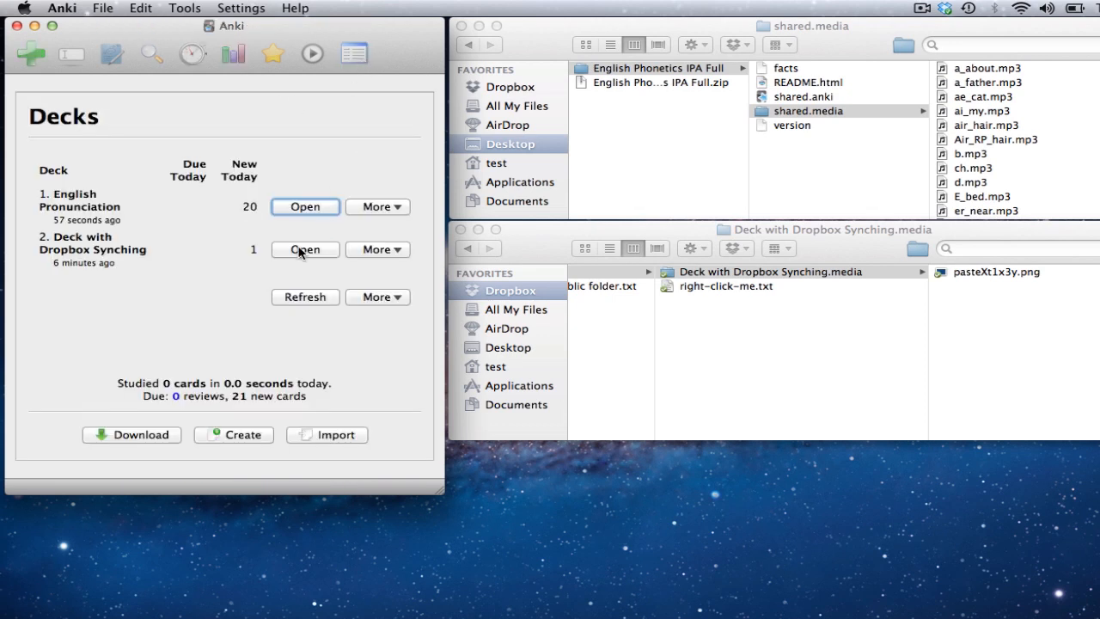
left_click(305, 249)
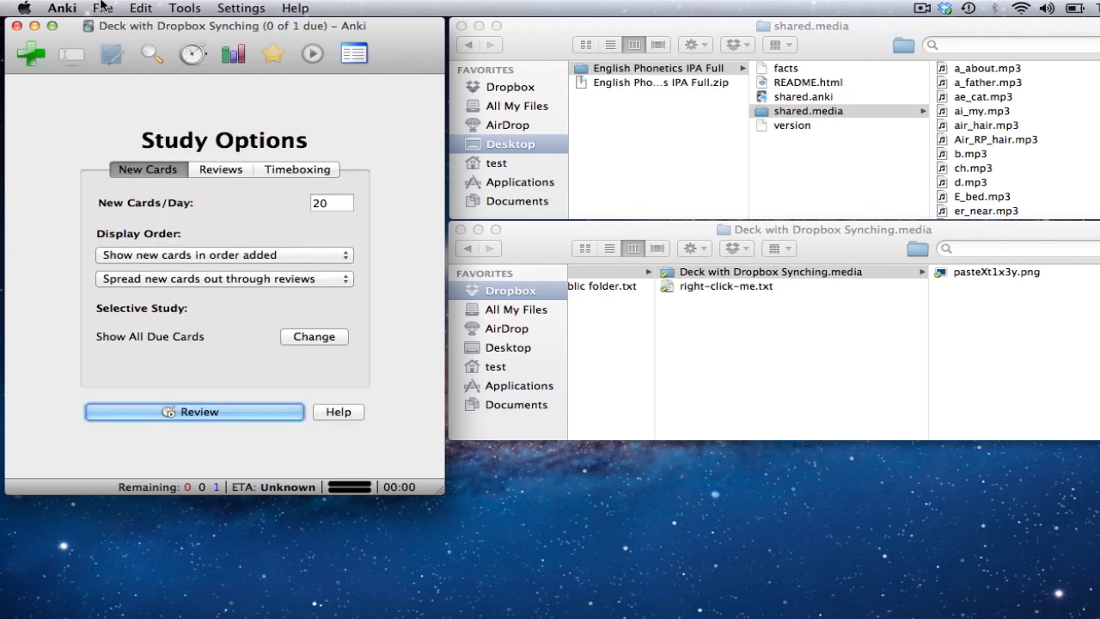
left_click(102, 8)
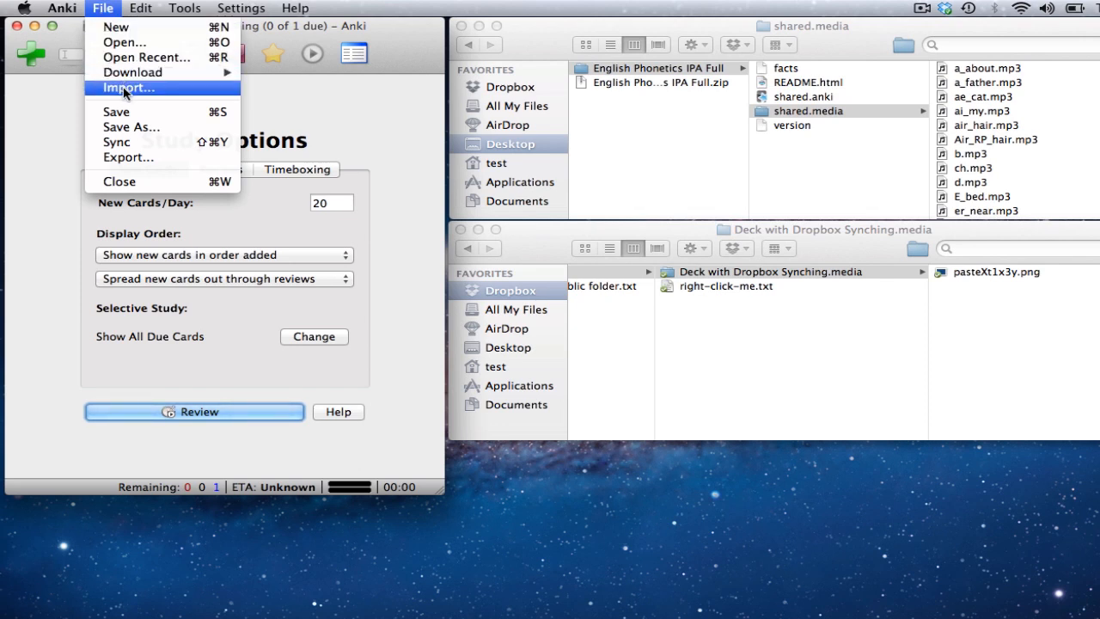
left_click(126, 88)
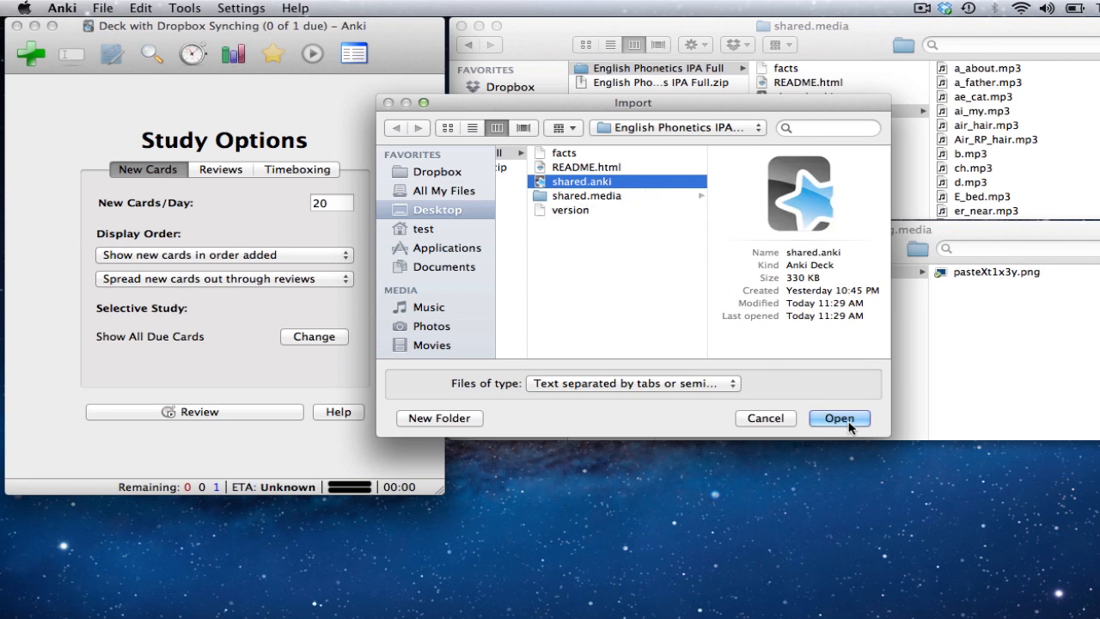
Import shared.anki into Deck with Dropbox Synching, adding 71 facts, and close the report
left_click(838, 417)
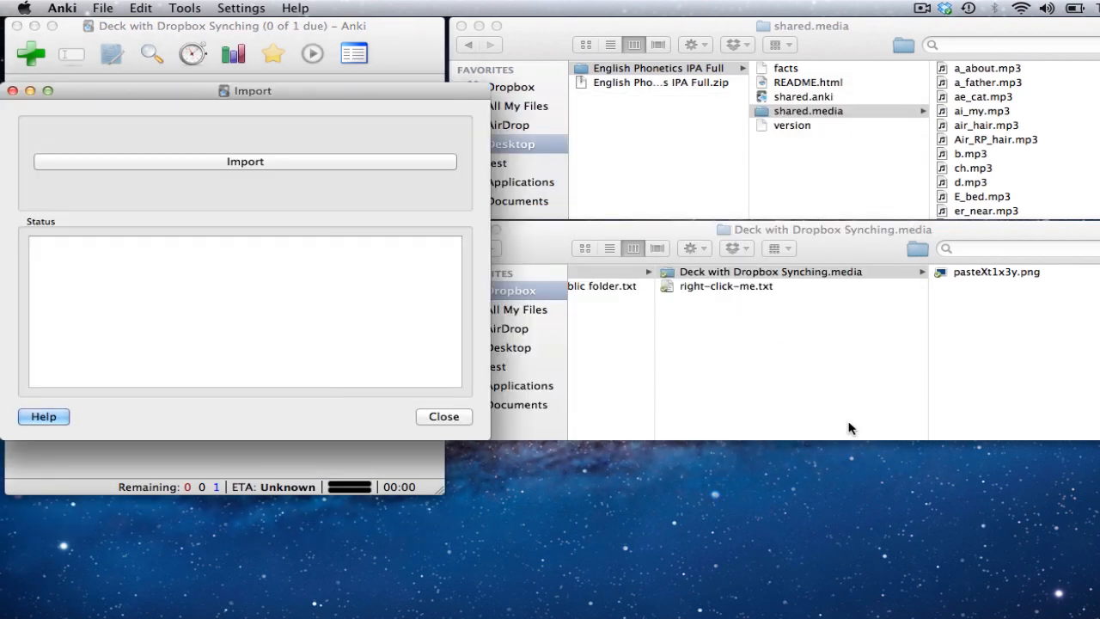
left_click(245, 162)
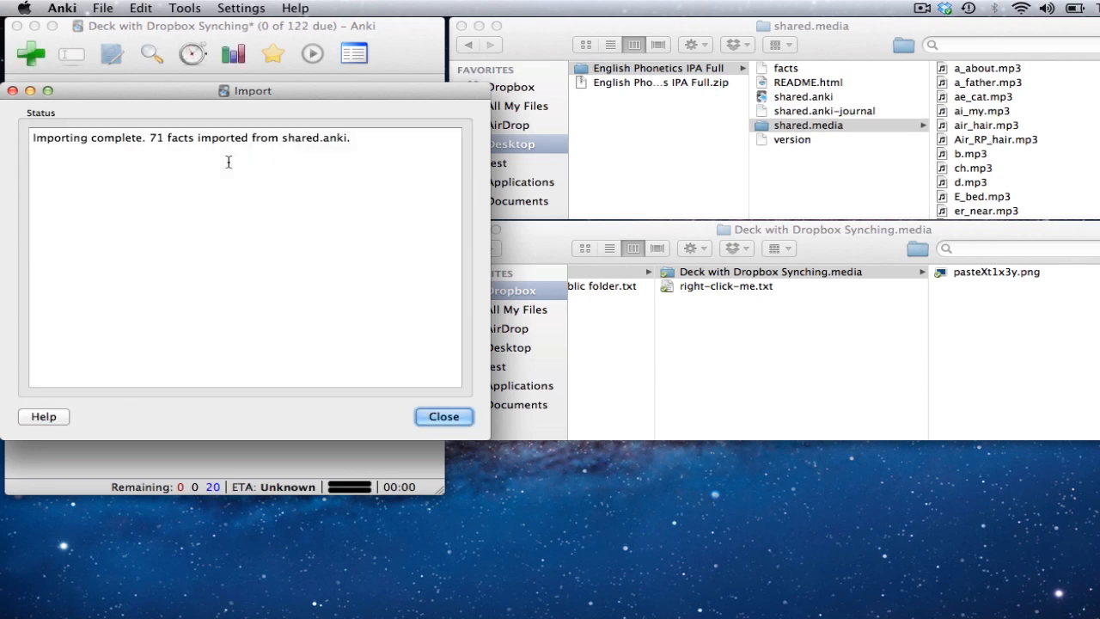
left_click(444, 416)
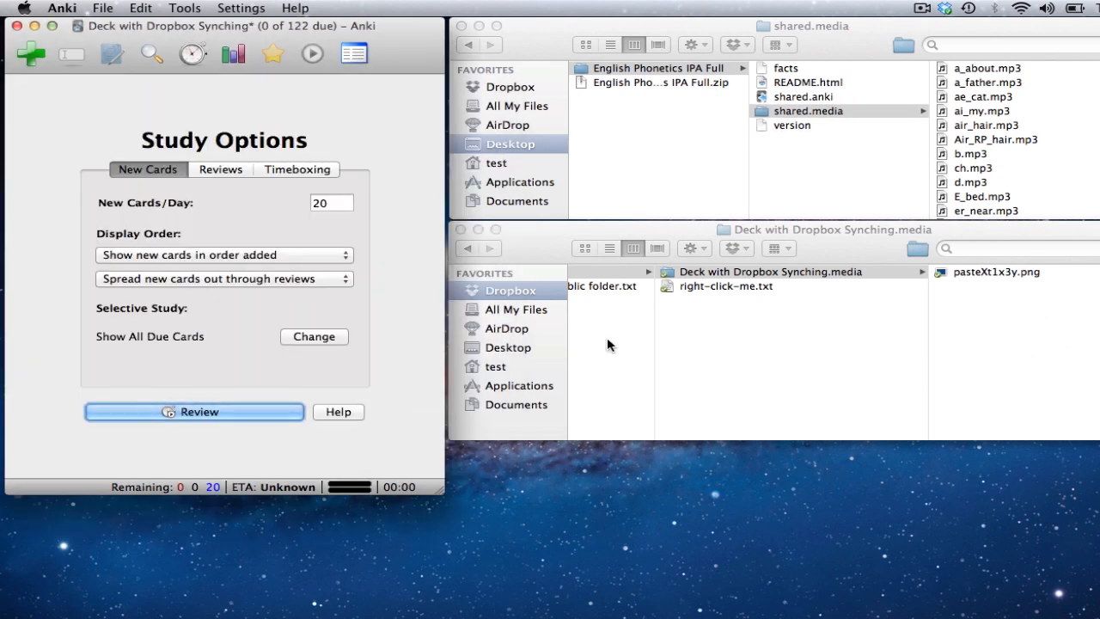
Review the /p/ card, show its answer and try replaying its audio
left_click(194, 411)
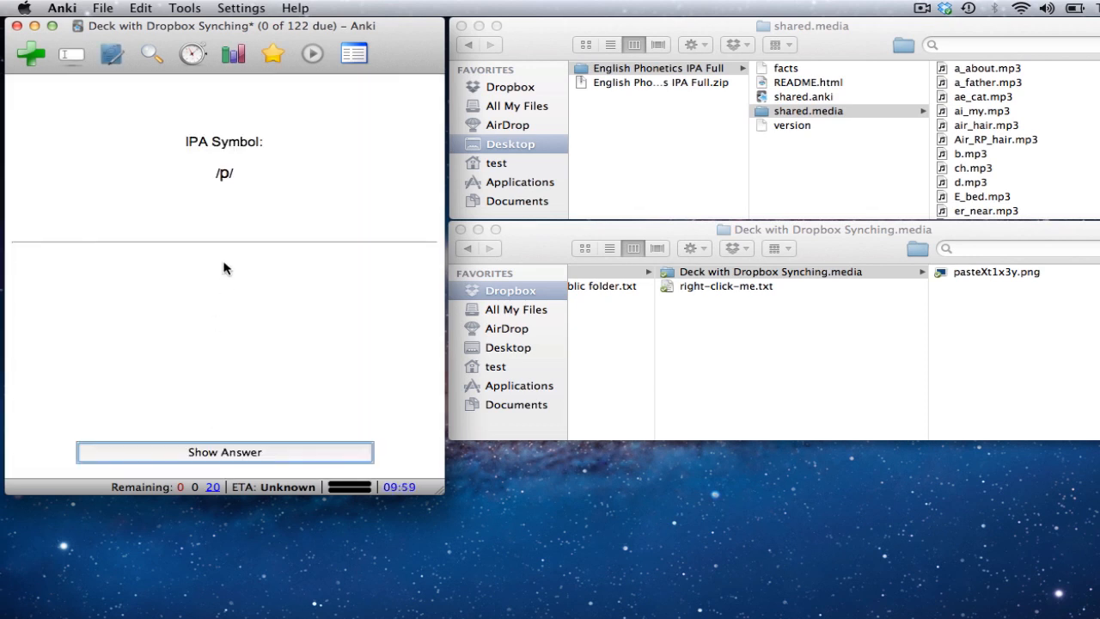
left_click(224, 452)
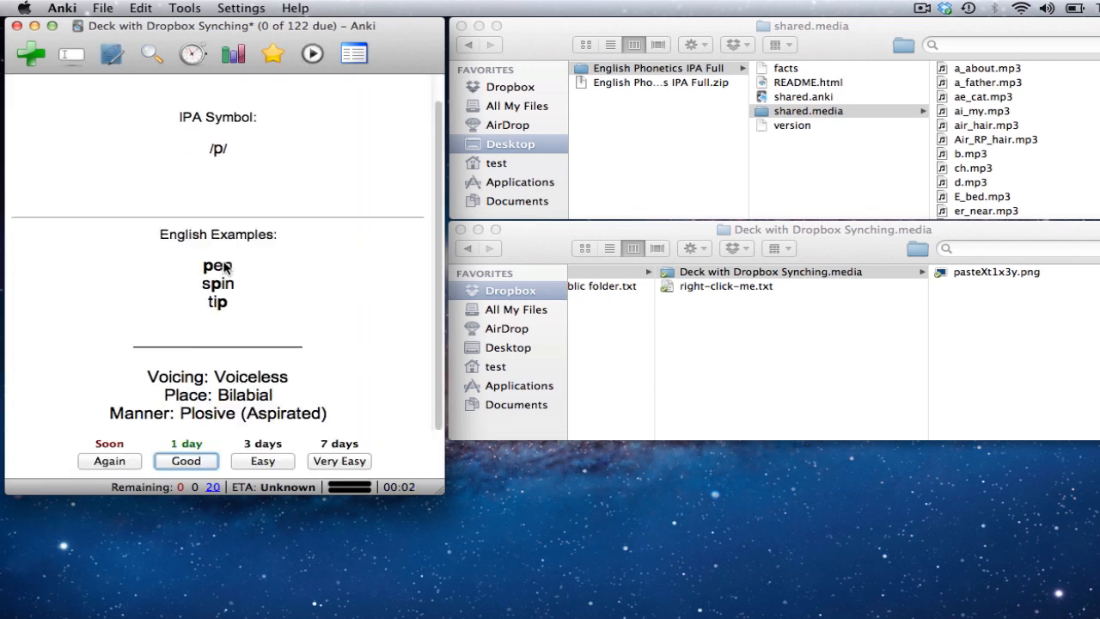
mouse_move(310, 54)
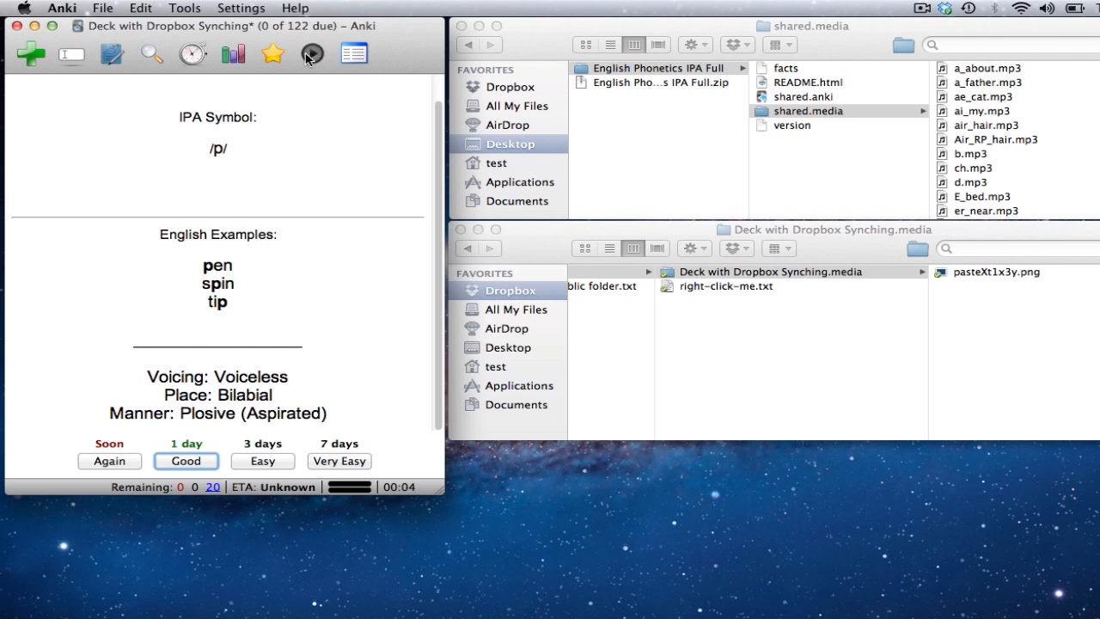
left_click(352, 55)
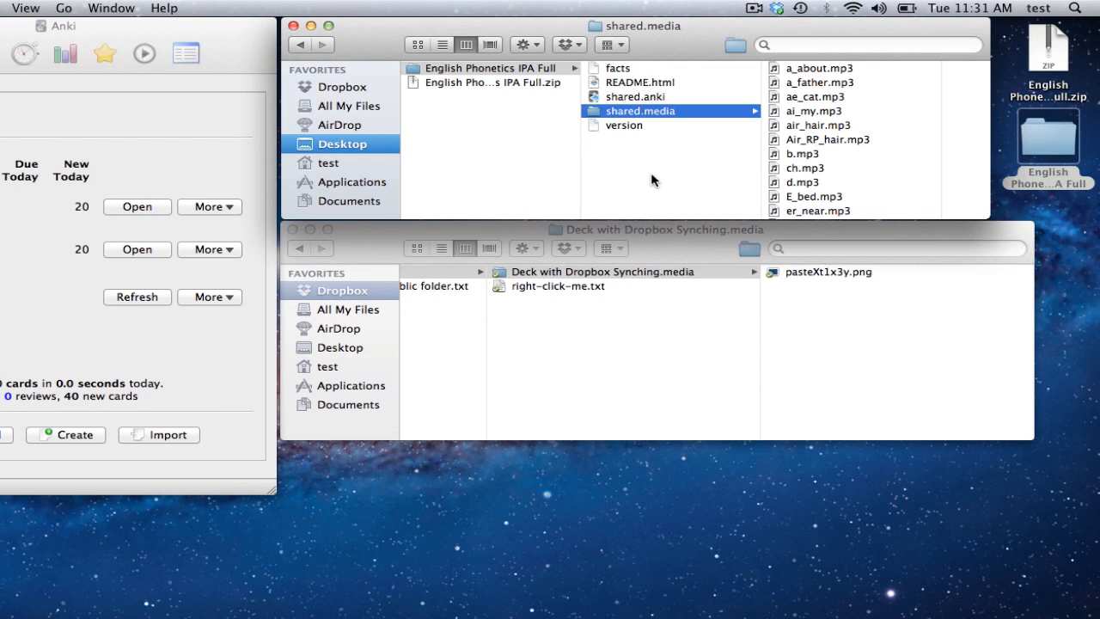
mouse_move(509, 90)
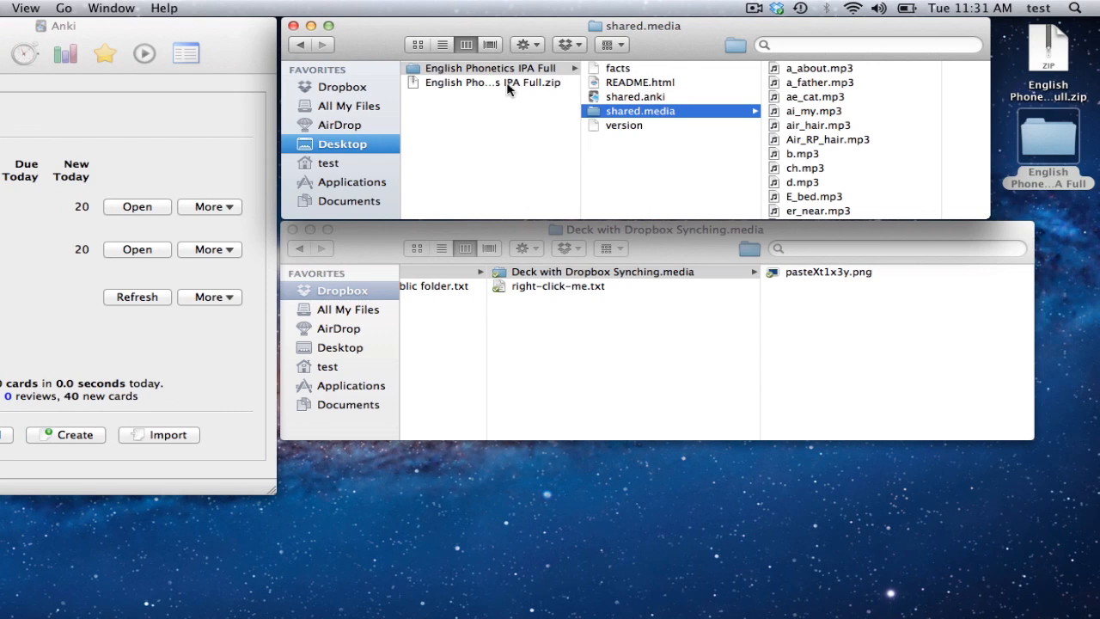
Browse Finder to Desktop > English Phonetics IPA Full > shared.media to reach the mp3s
left_click(341, 144)
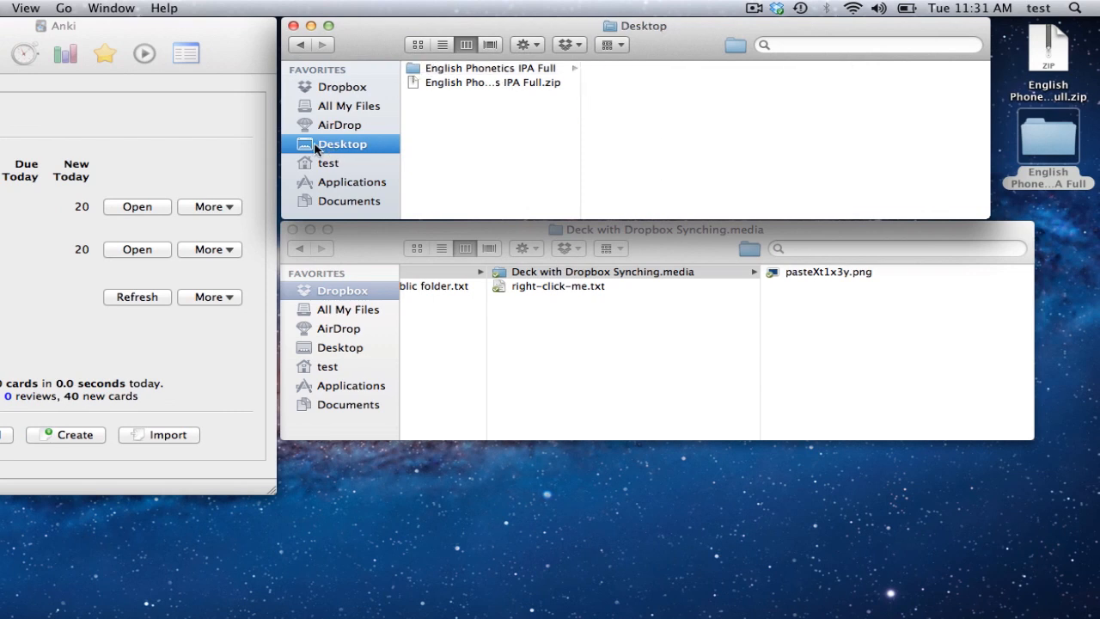
left_click(489, 68)
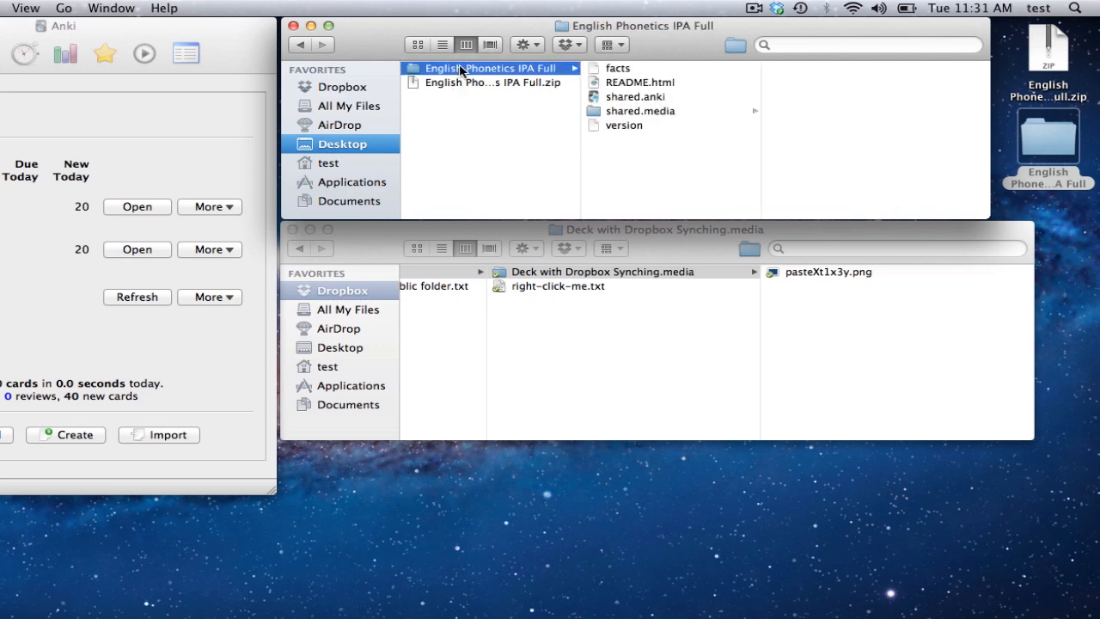
left_click(639, 110)
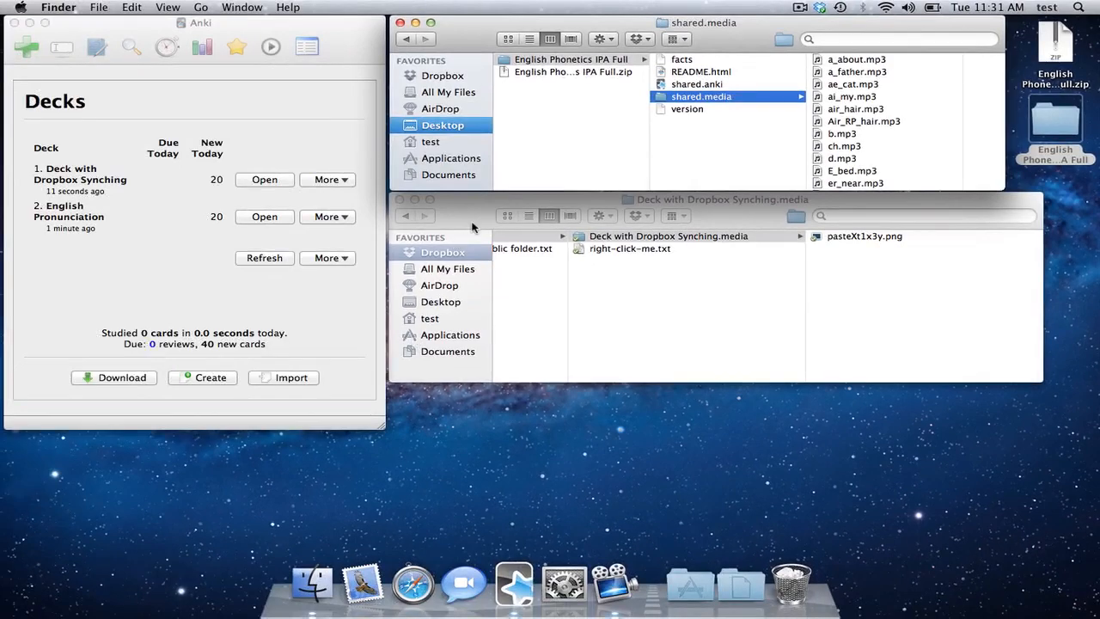
In the other Finder window, open Dropbox/Public/Anki/Deck with Dropbox Synching.media
left_click(98, 6)
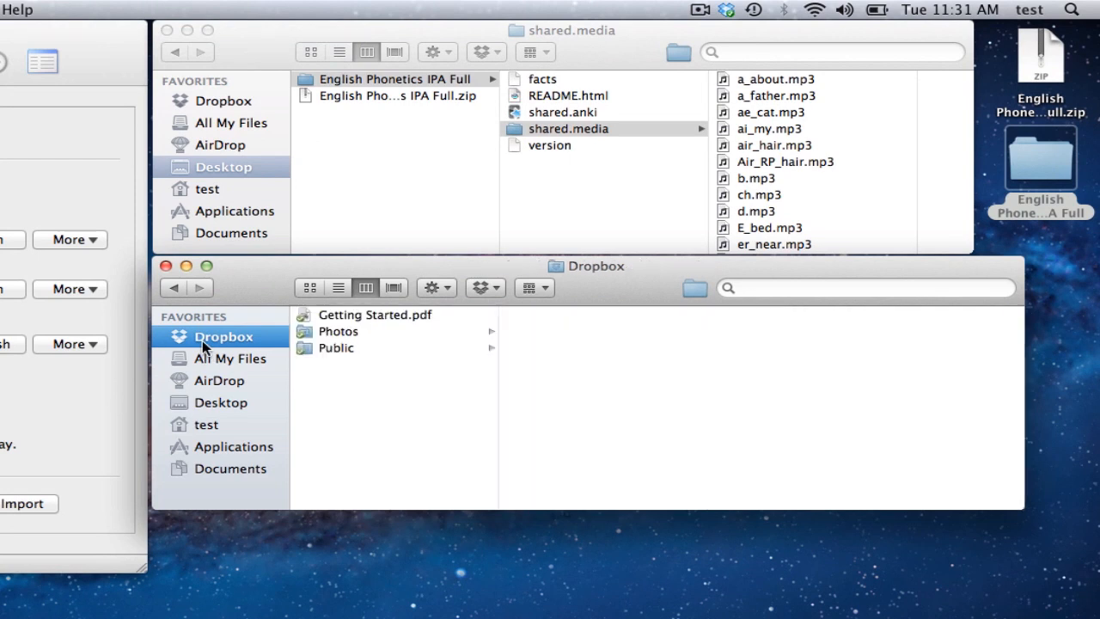
left_click(336, 347)
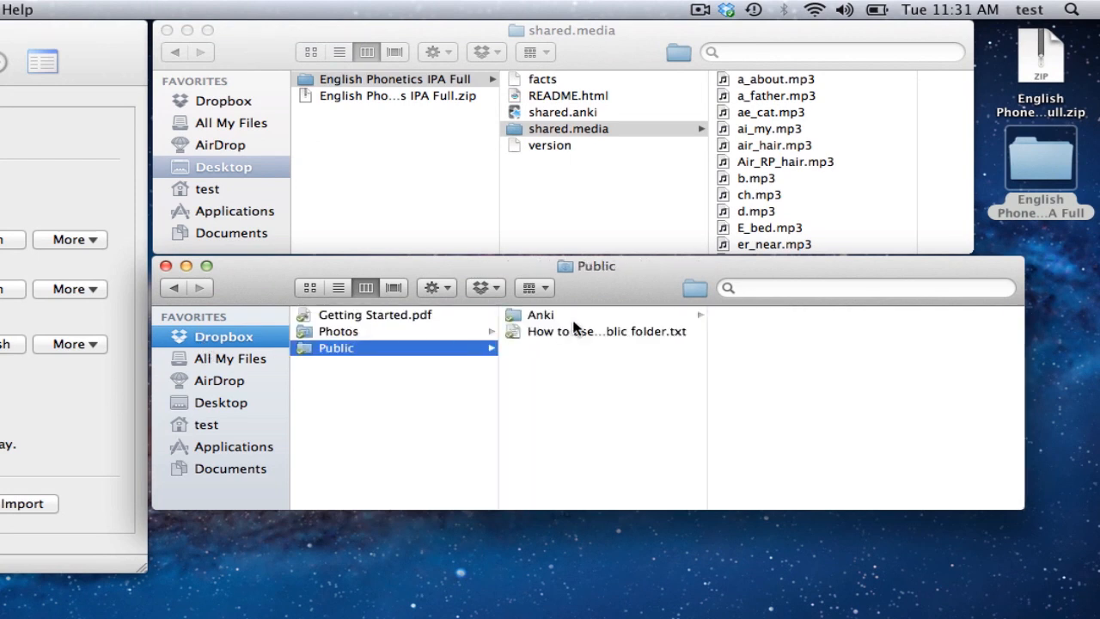
left_click(540, 314)
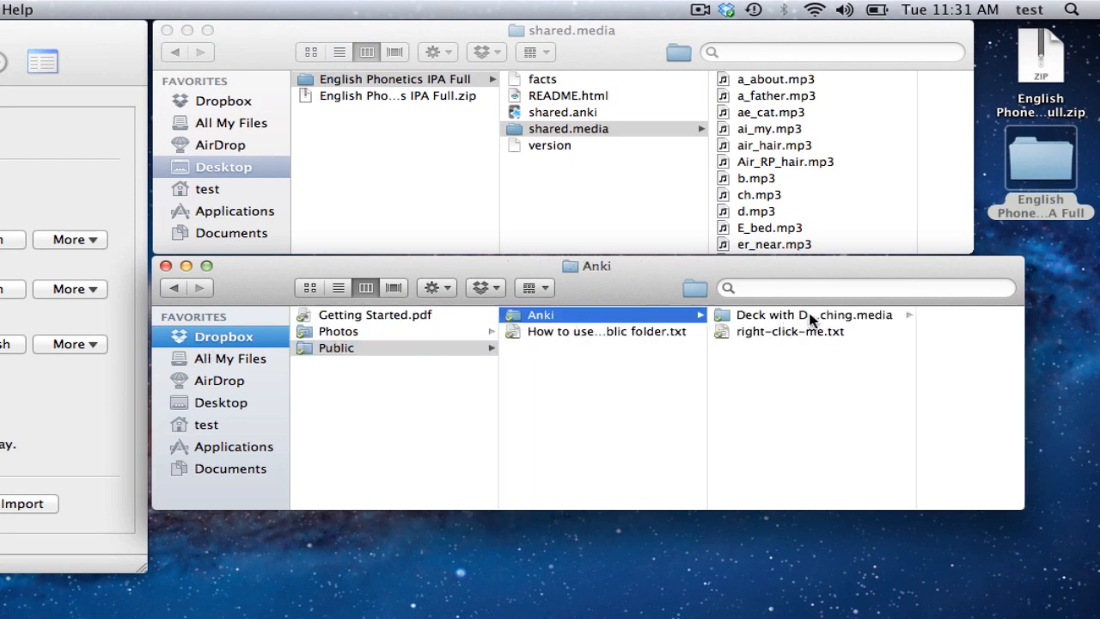
left_click(812, 314)
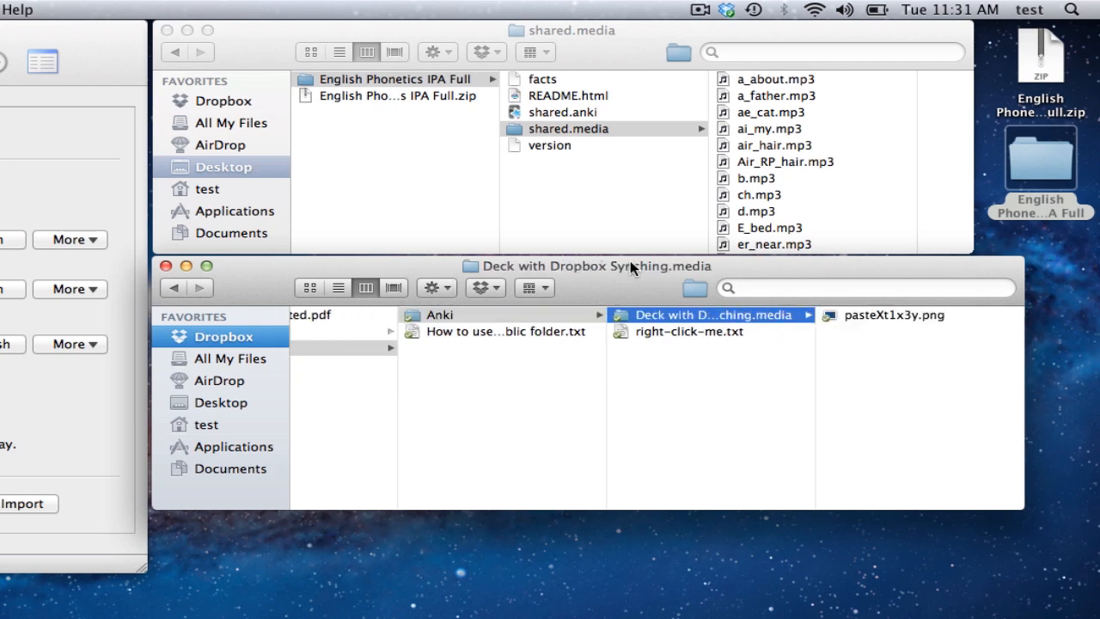
mouse_move(792, 187)
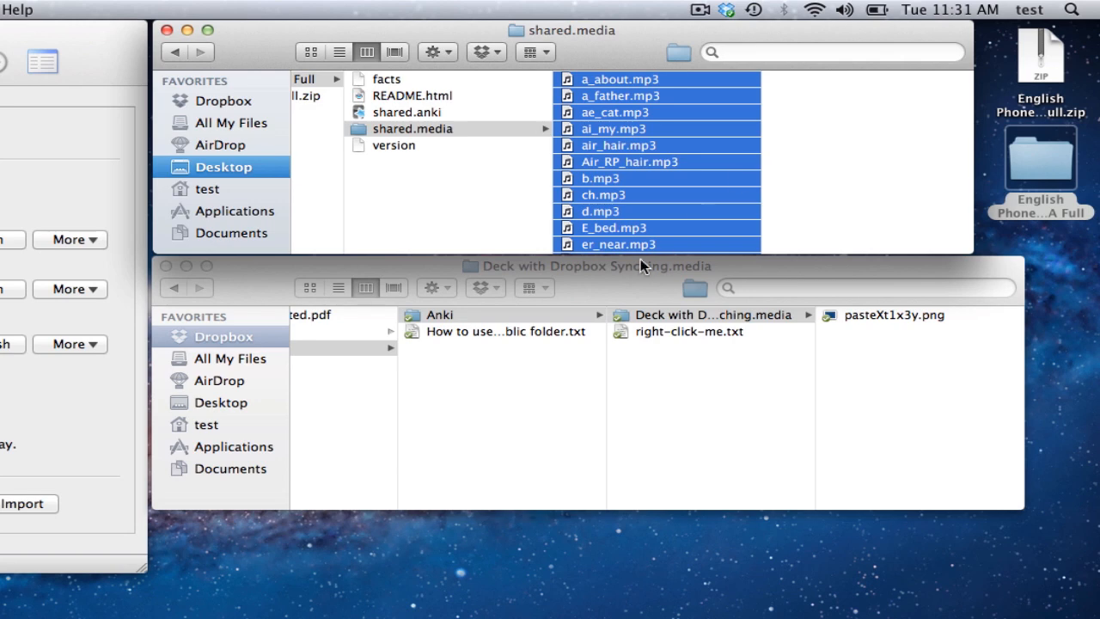
mouse_move(593, 95)
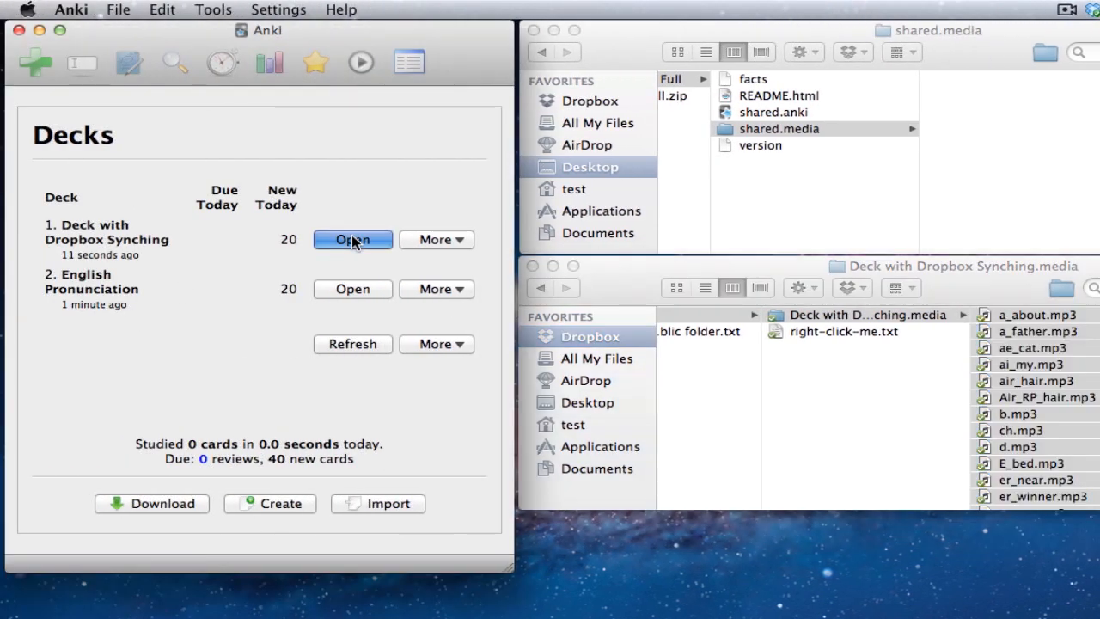
left_click(353, 239)
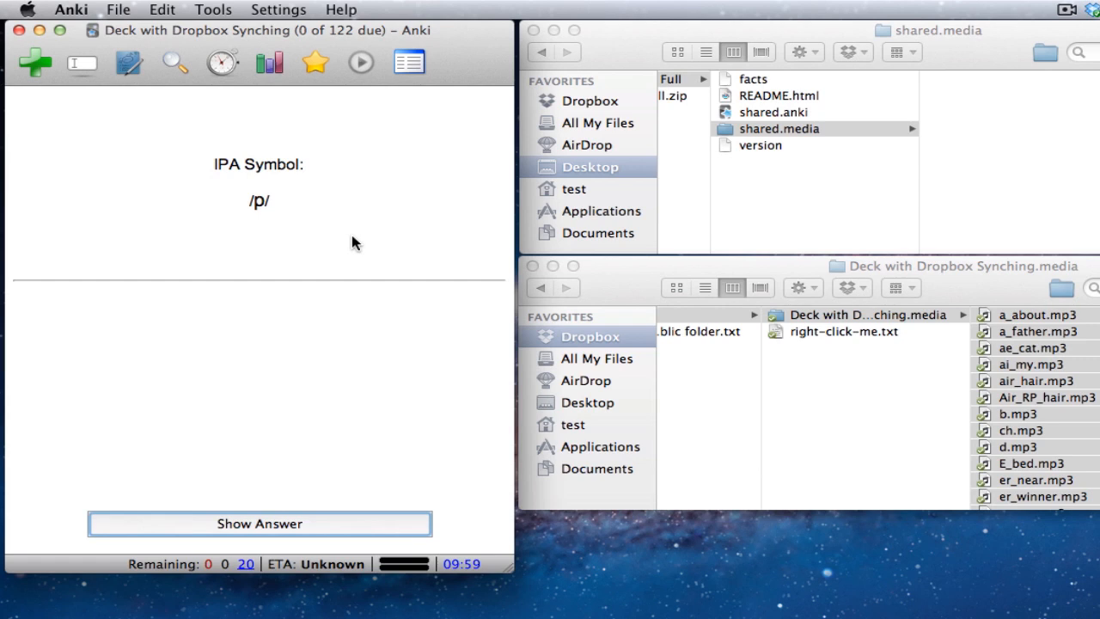
left_click(259, 524)
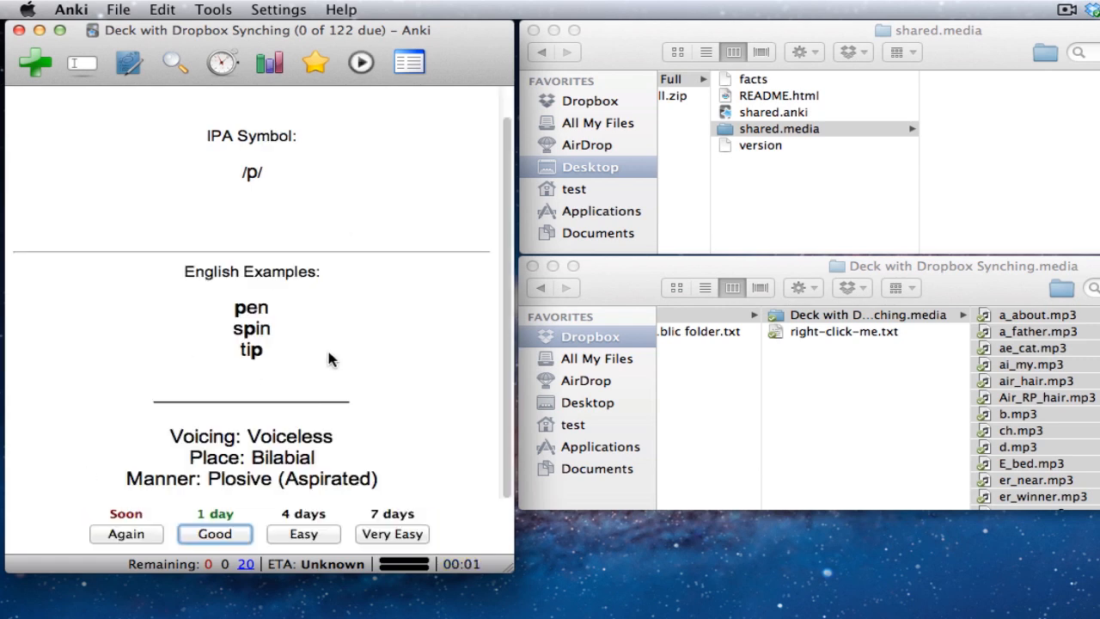
mouse_move(408, 125)
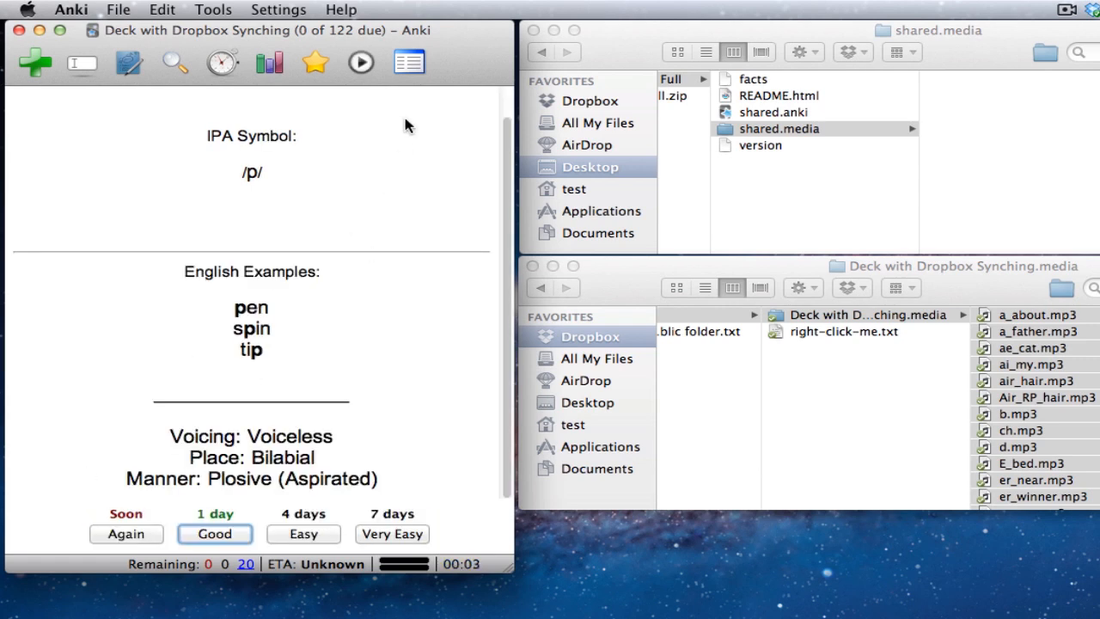
left_click(409, 62)
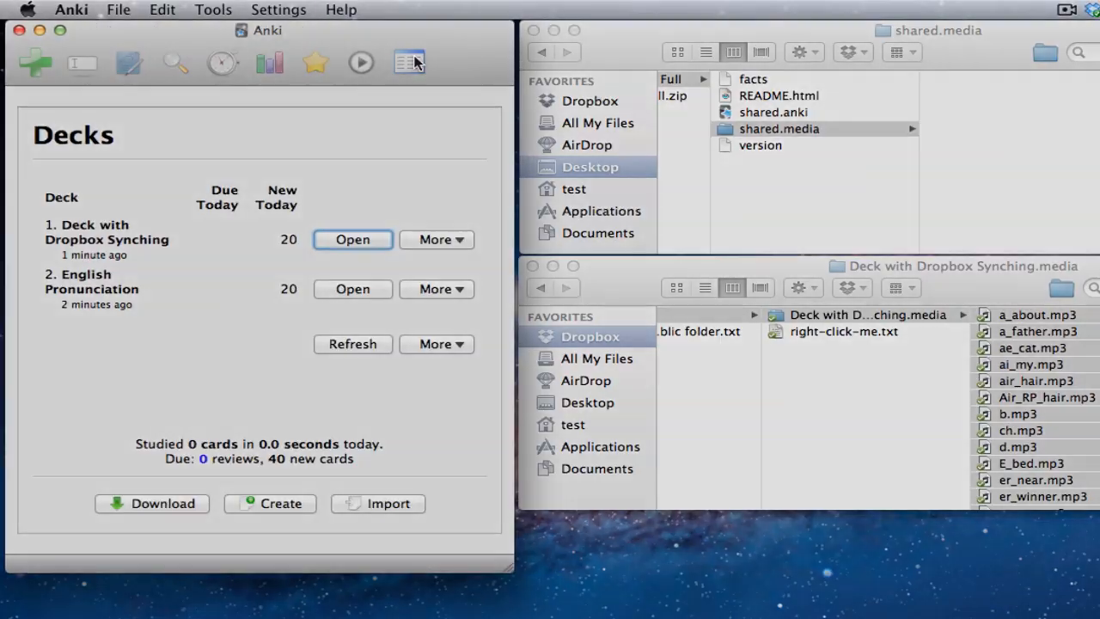